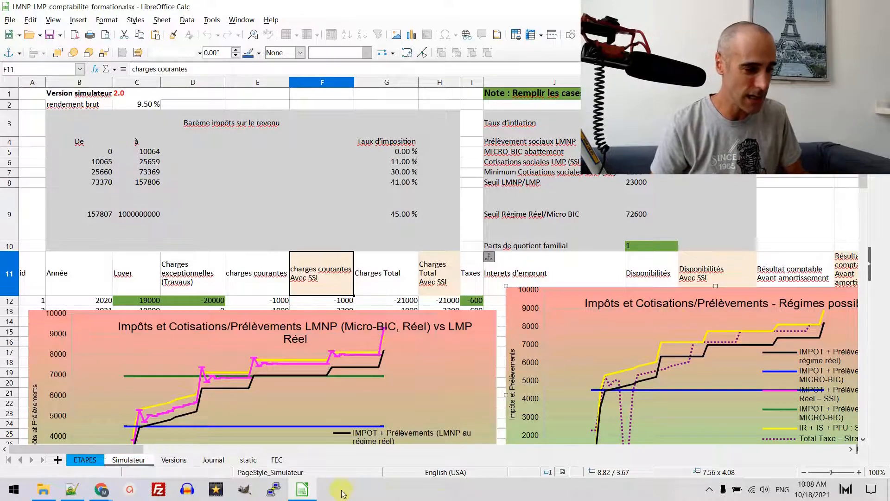
Browse the ETAPES accounting steps sheet, then return to the Simulateur sheet.
{"action": "left_click", "coordinate": [84, 460]}
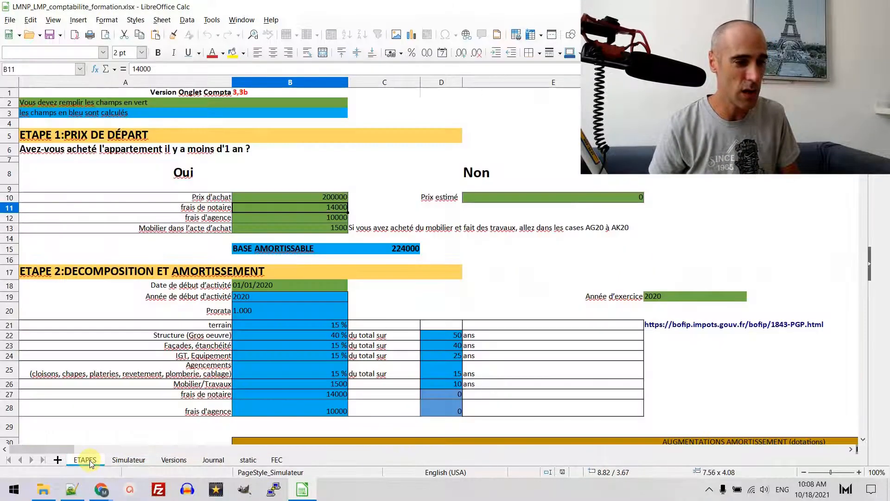
{"action": "scroll", "scroll_direction": "down", "scroll_amount": 3}
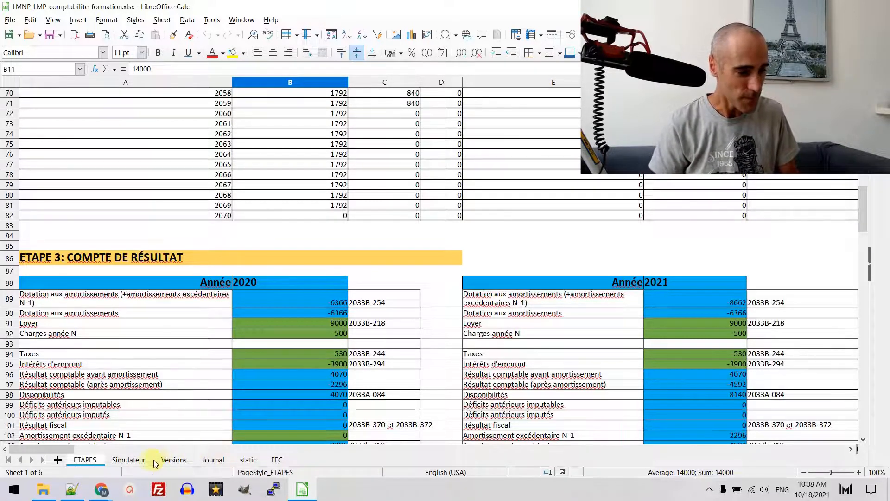
{"action": "left_click", "coordinate": [129, 459]}
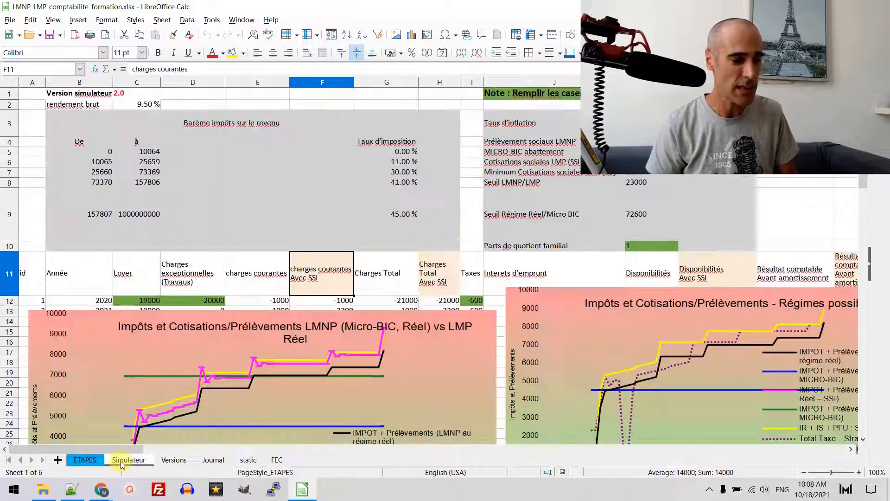
{"action": "left_click", "coordinate": [128, 459]}
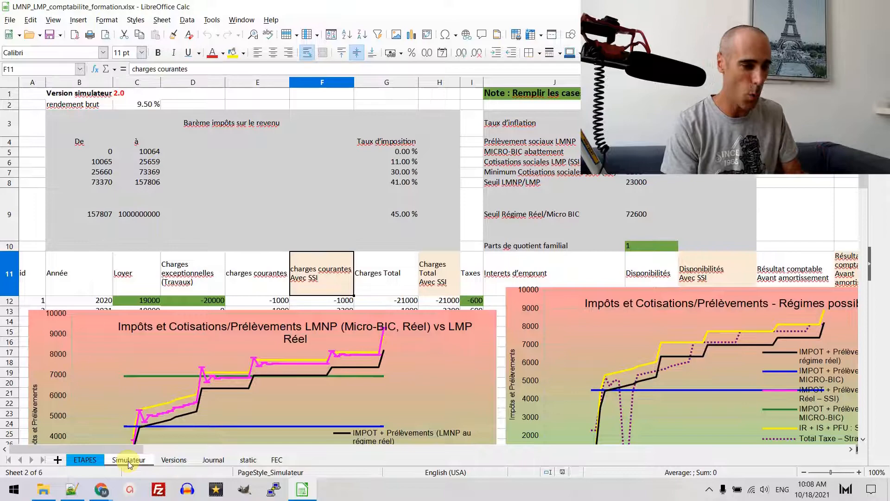
{"action": "mouse_move", "coordinate": [192, 342]}
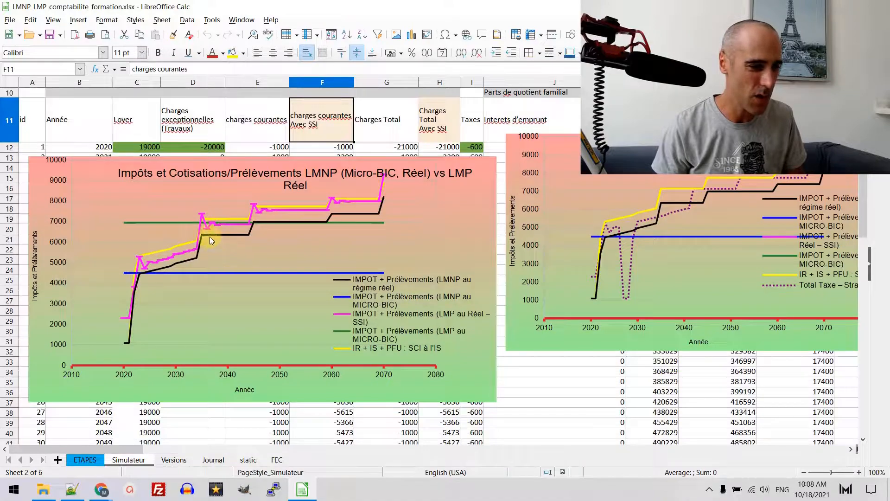
{"action": "mouse_move", "coordinate": [355, 263]}
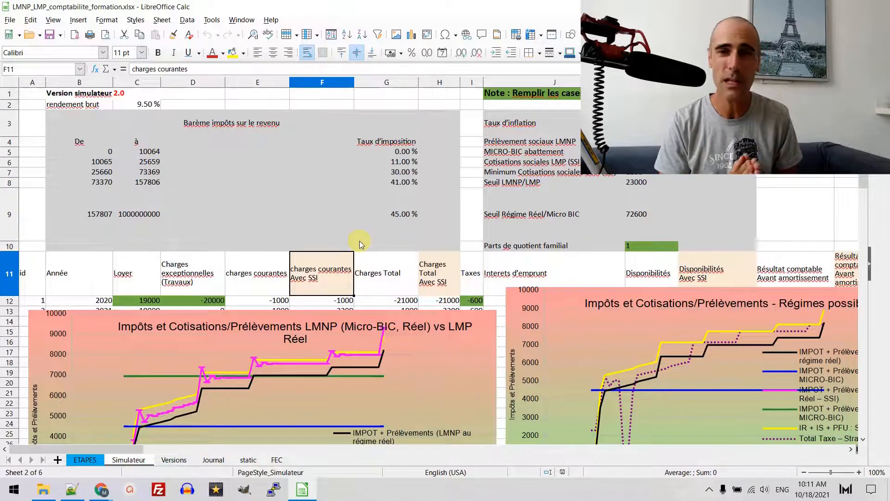
{"action": "mouse_move", "coordinate": [233, 307]}
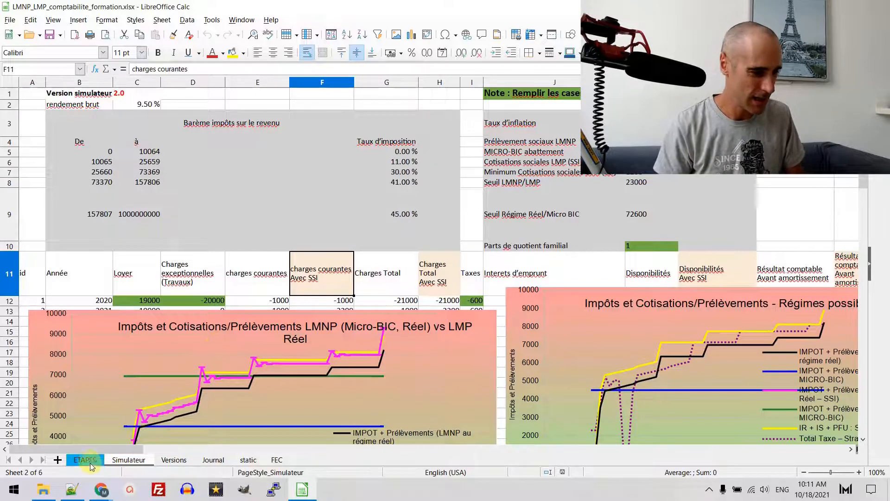
Check the 200000 purchase price and agency fees on ETAPES, then return to Simulateur.
{"action": "left_click", "coordinate": [84, 459]}
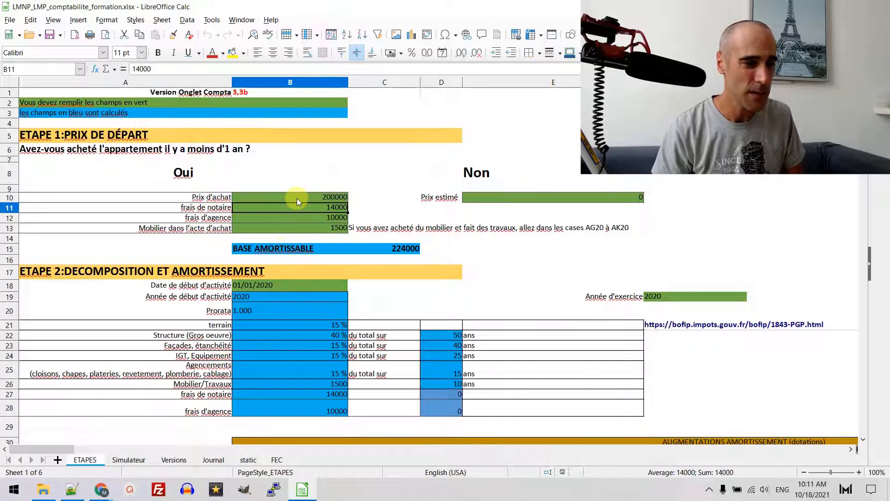
{"action": "left_click", "coordinate": [289, 197]}
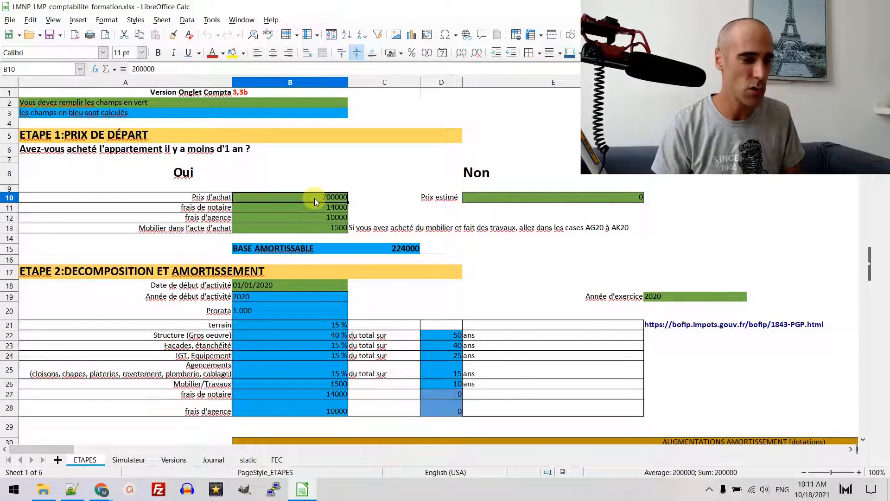
{"action": "mouse_move", "coordinate": [312, 213]}
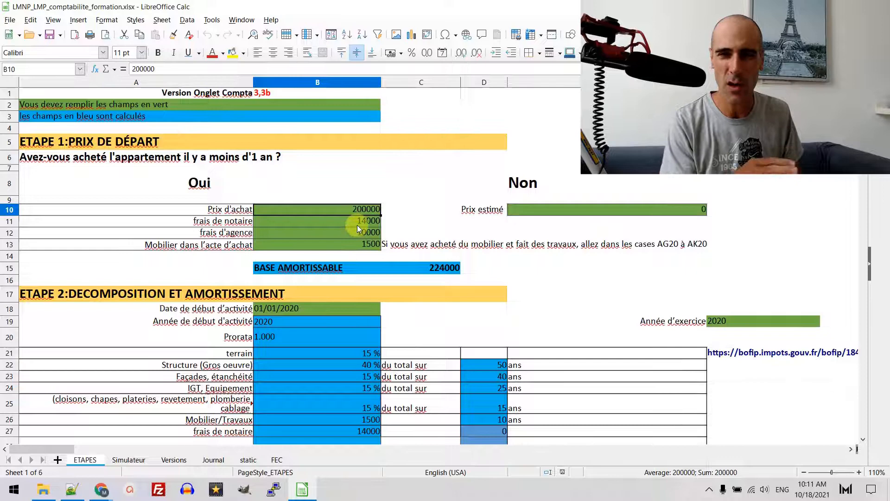
{"action": "left_click", "coordinate": [316, 232]}
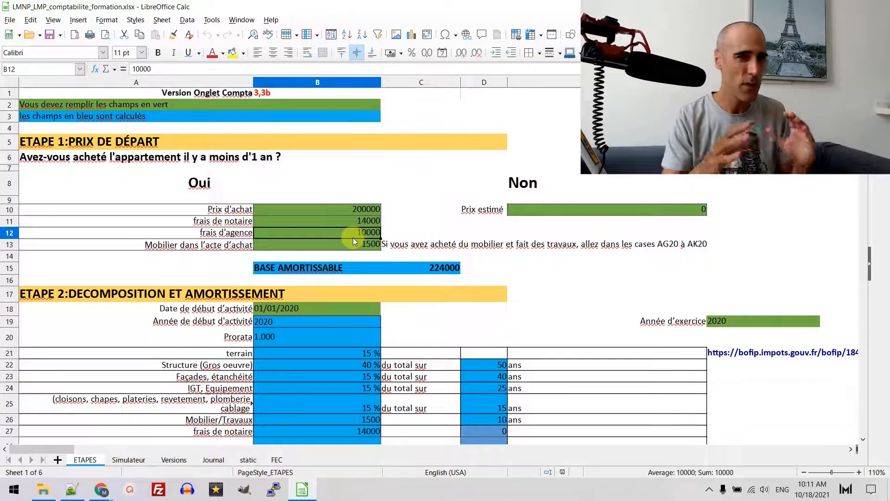
{"action": "mouse_move", "coordinate": [188, 403]}
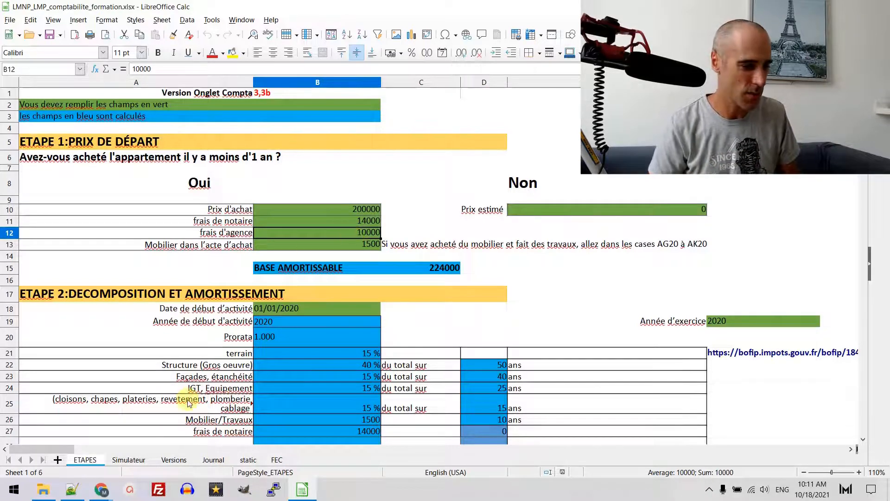
{"action": "left_click", "coordinate": [128, 459]}
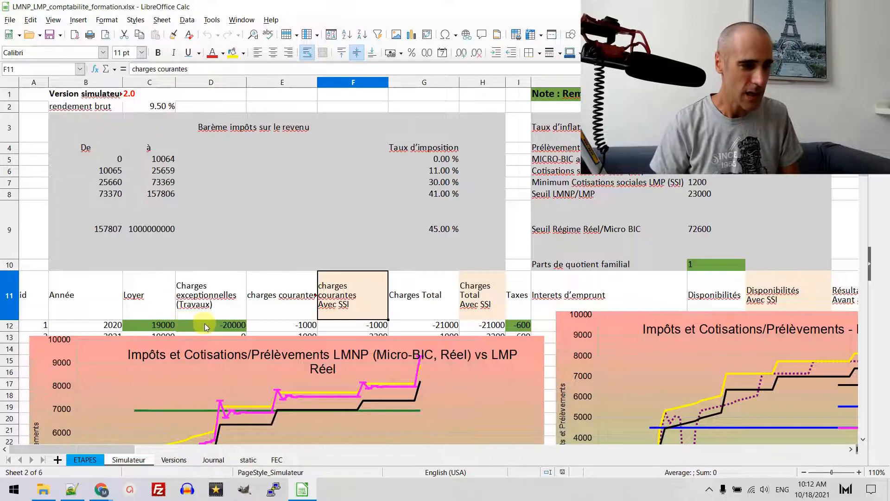
Set the 2020 exceptional works charges in D12 to 0.
{"action": "left_click", "coordinate": [210, 325]}
{"action": "type", "text": "0"}
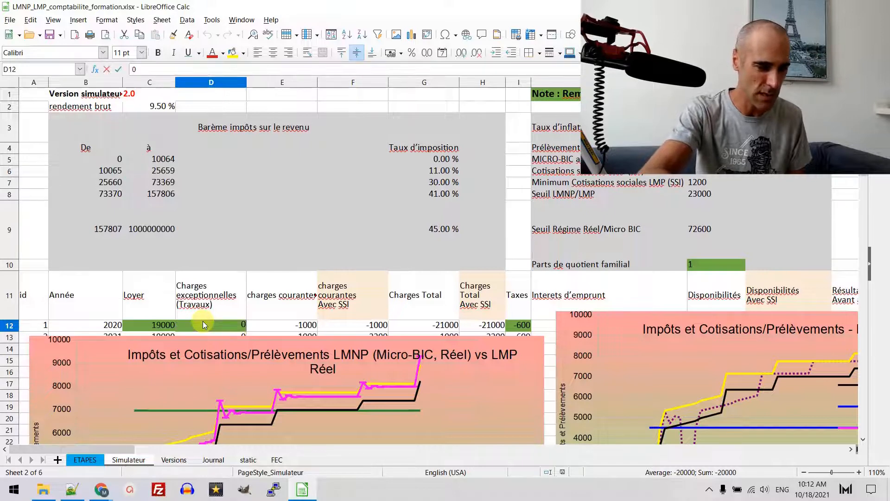
{"action": "left_click", "coordinate": [211, 336]}
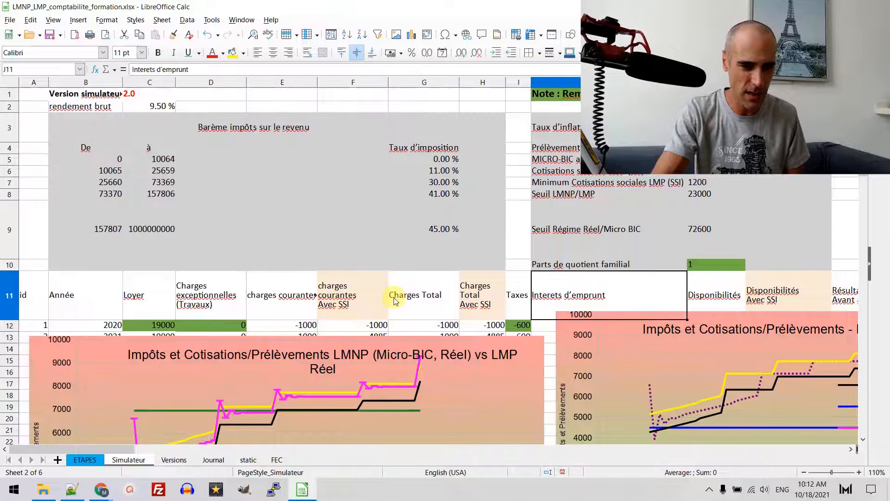
{"action": "scroll", "scroll_direction": "right", "scroll_amount": 3}
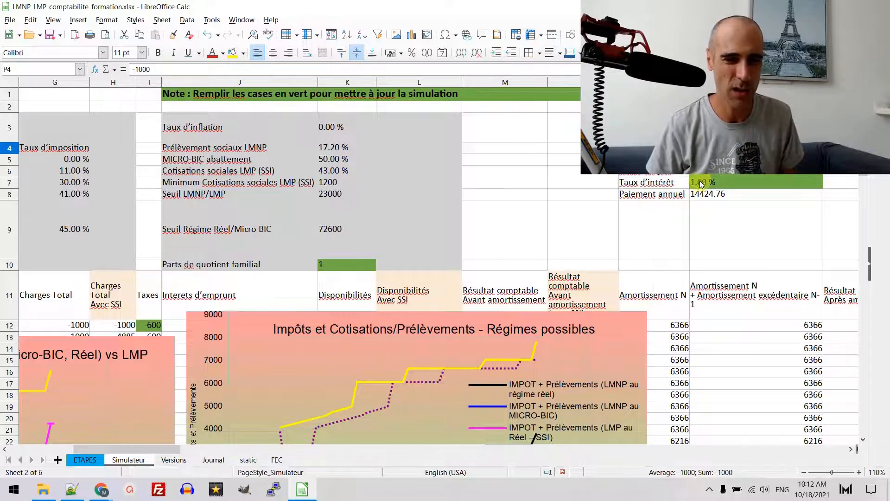
{"action": "left_click", "coordinate": [755, 182]}
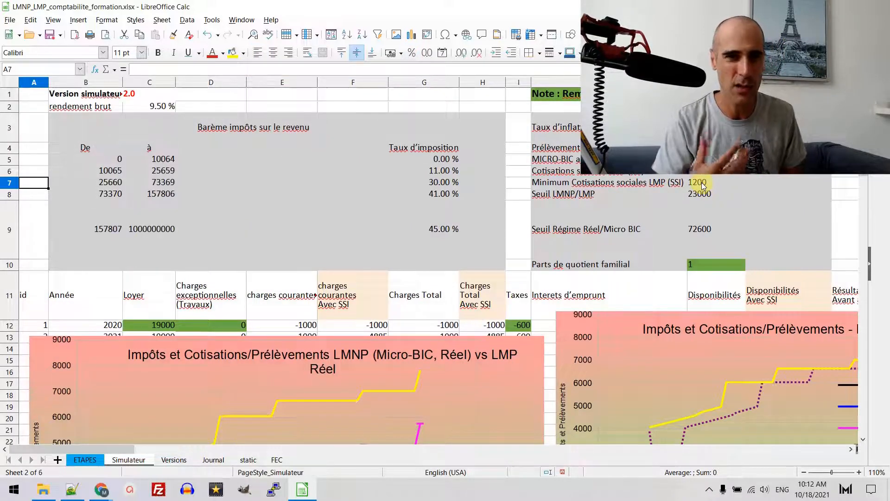
{"action": "scroll", "scroll_direction": "down", "scroll_amount": 3}
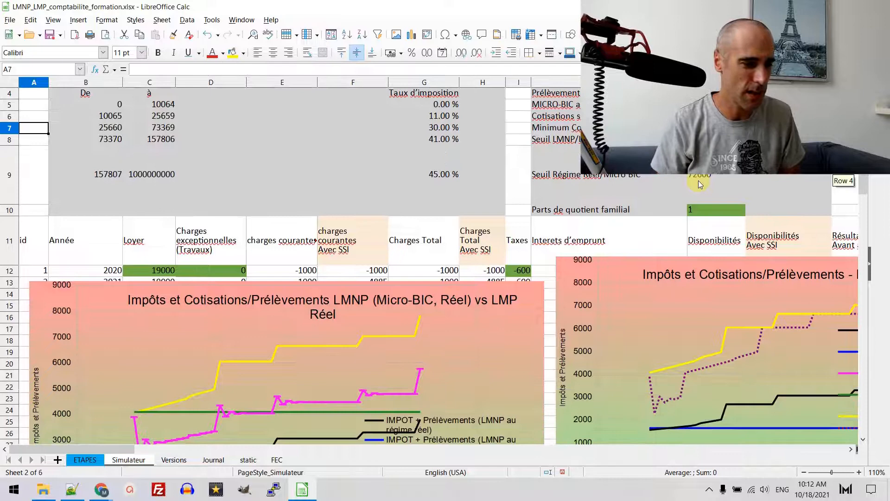
{"action": "scroll", "scroll_direction": "down", "scroll_amount": 3}
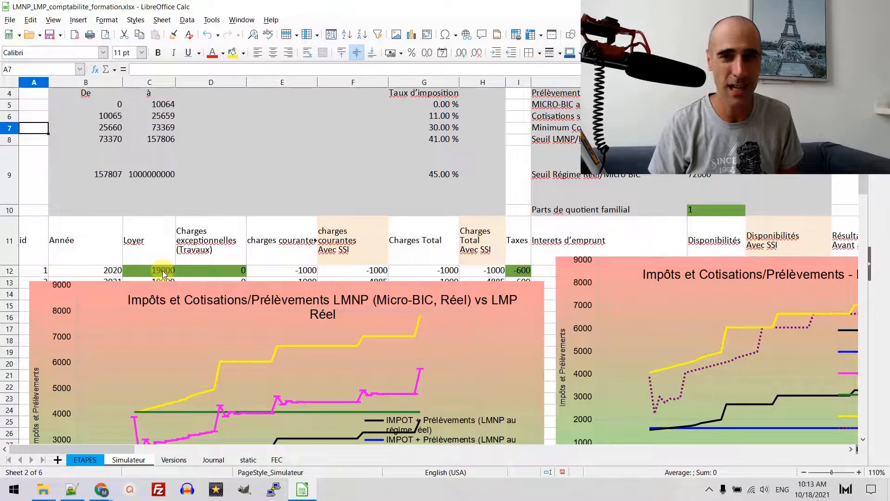
Enter 15000 as the 2020 rent (Loyer) in C12 of the Simulateur sheet.
{"action": "scroll", "scroll_direction": "down", "scroll_amount": 3}
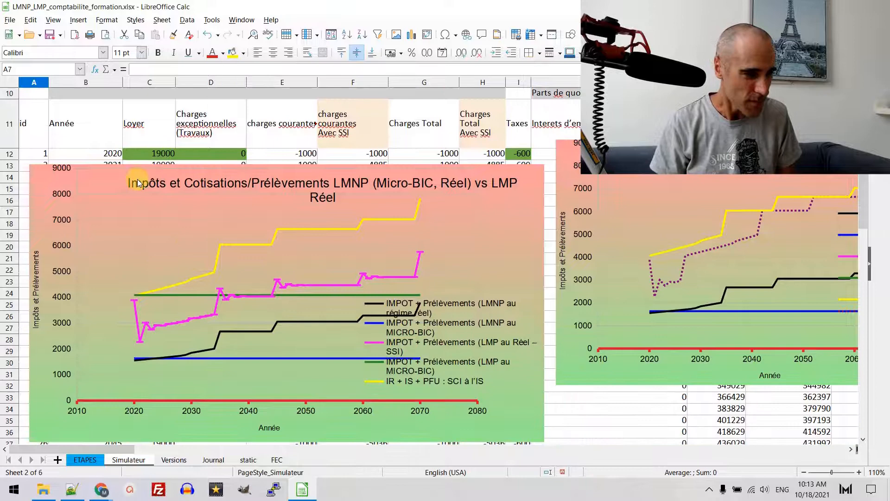
{"action": "type", "text": "1"}
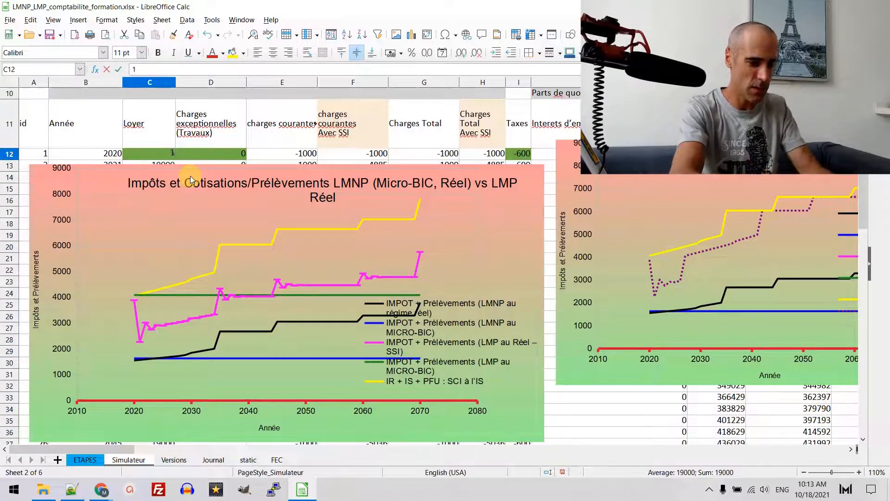
{"action": "type", "text": "15000"}
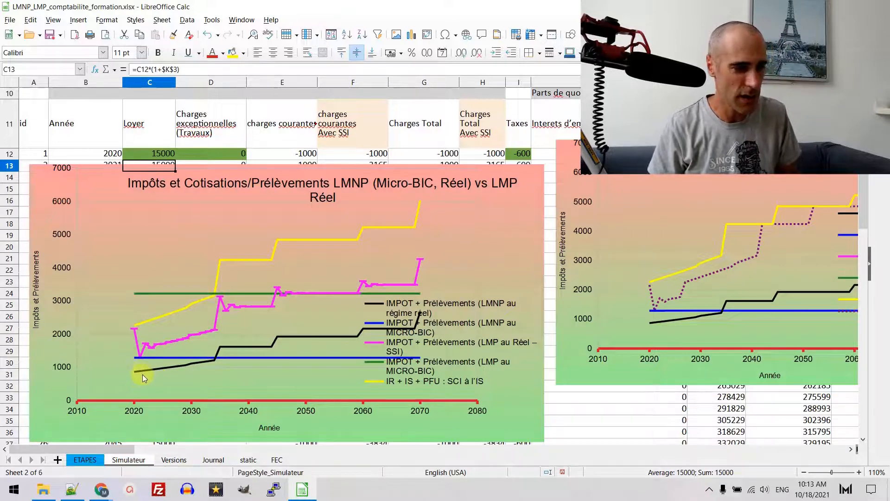
{"action": "mouse_move", "coordinate": [215, 356]}
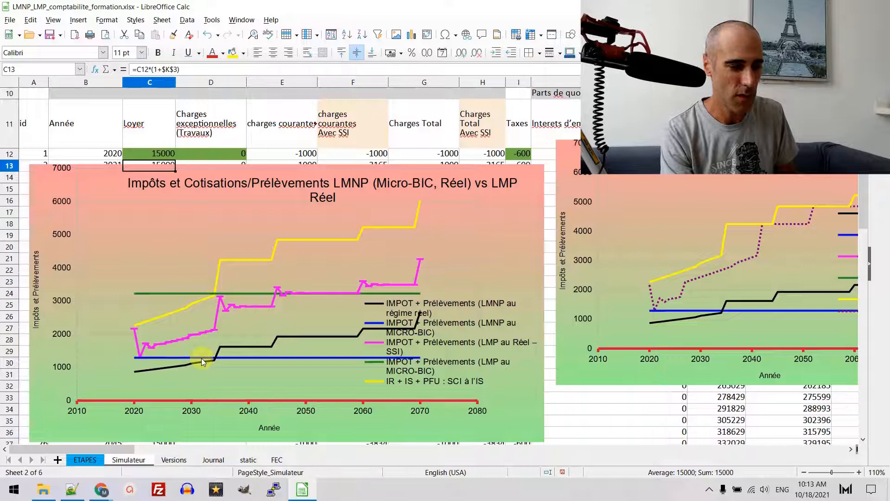
{"action": "mouse_move", "coordinate": [136, 364]}
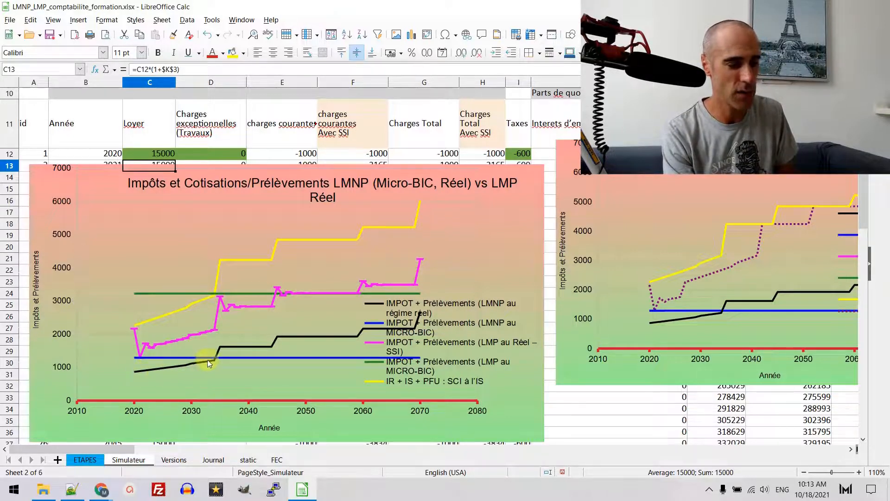
{"action": "mouse_move", "coordinate": [165, 369]}
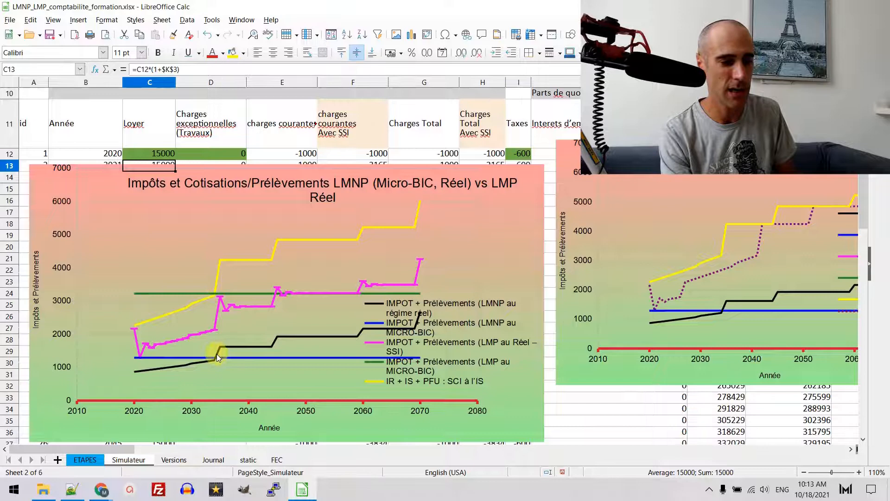
{"action": "mouse_move", "coordinate": [105, 318]}
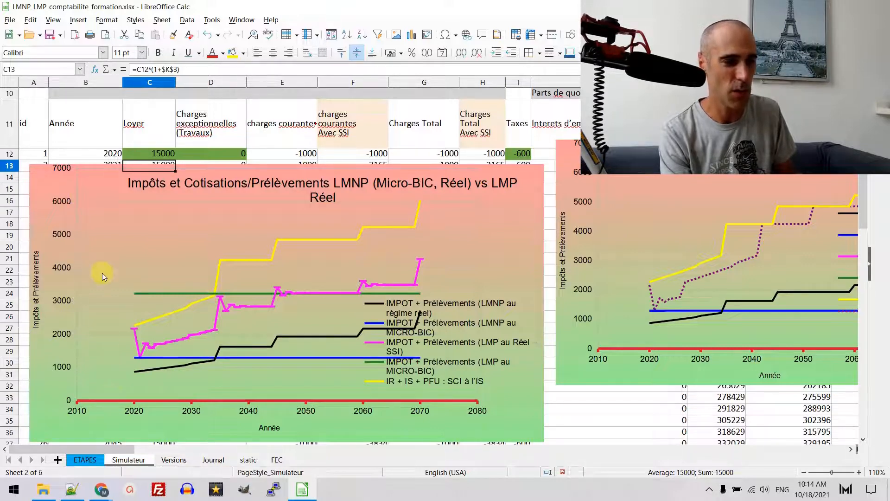
{"action": "mouse_move", "coordinate": [101, 241]}
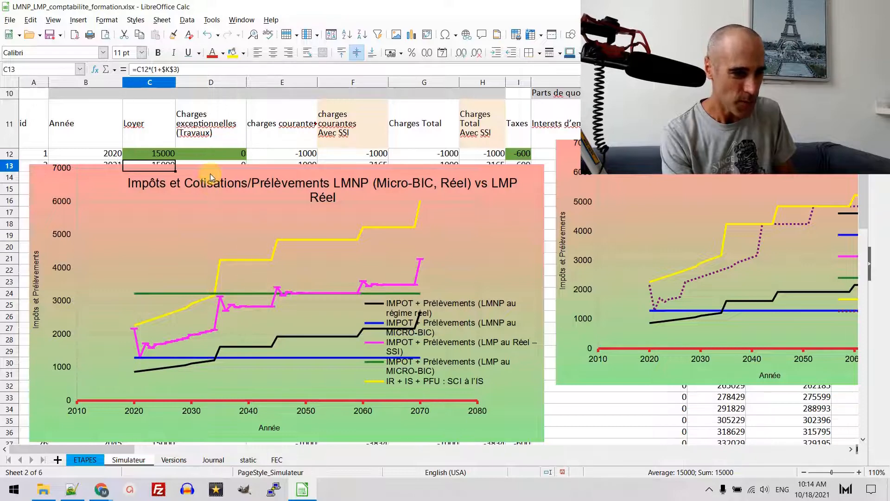
{"action": "left_click", "coordinate": [84, 459]}
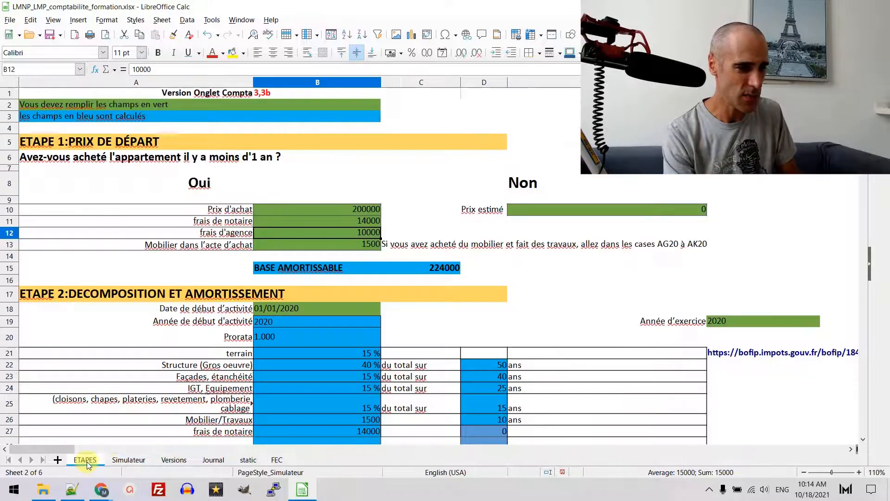
Enter 300000 as the ETAPES purchase price in B10, then return to Simulateur.
{"action": "left_click", "coordinate": [84, 459]}
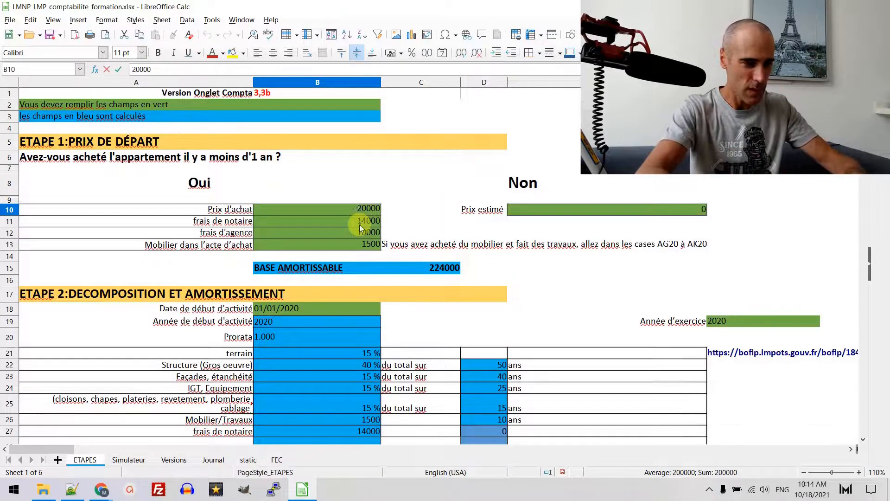
{"action": "type", "text": "30000"}
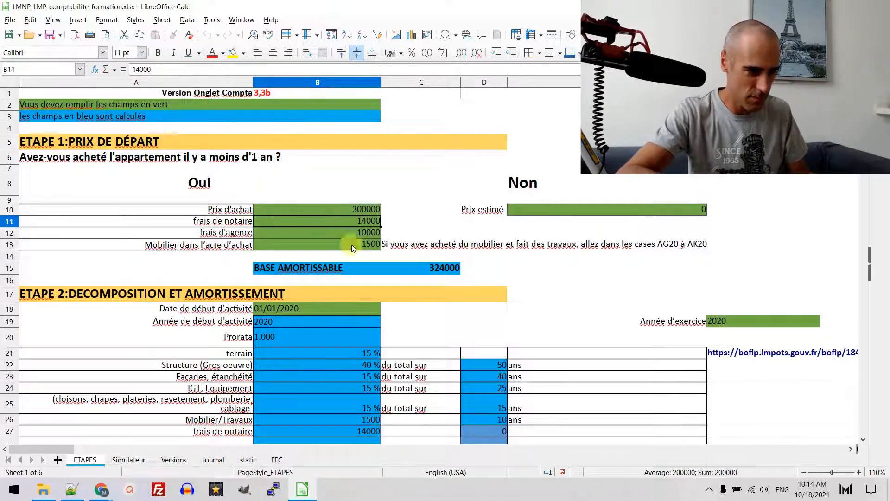
{"action": "left_click", "coordinate": [128, 459]}
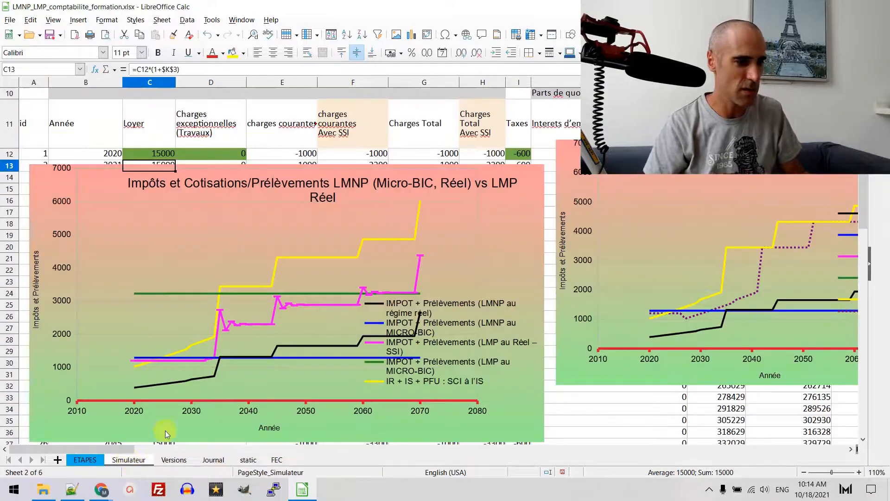
Enter =900*12 in C12 so the 2020 rent becomes 10800.
{"action": "left_click", "coordinate": [210, 123]}
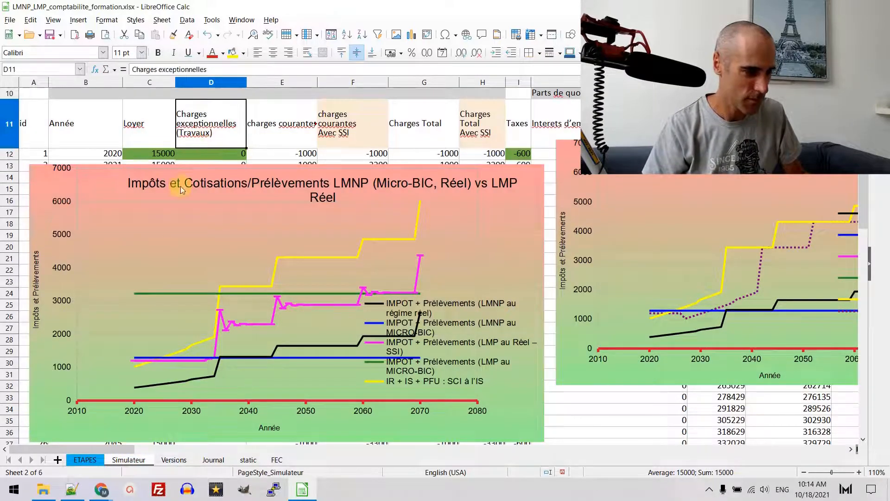
{"action": "scroll", "scroll_direction": "down", "scroll_amount": 3}
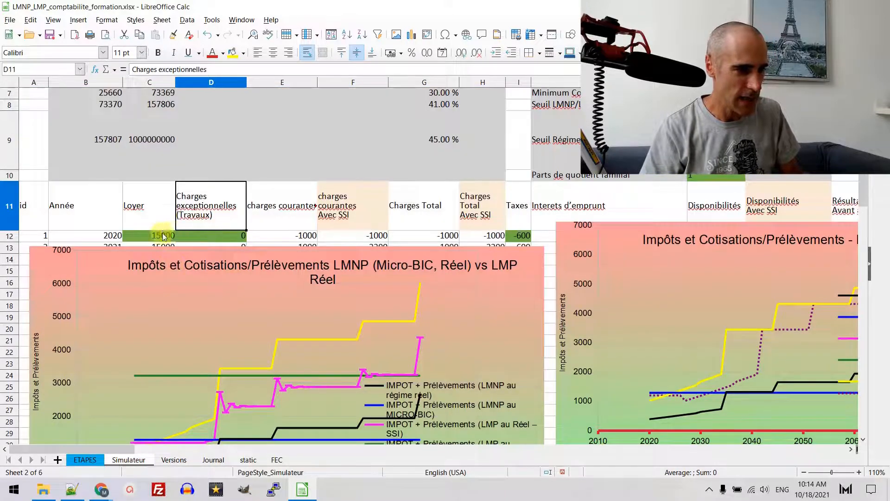
{"action": "left_click", "coordinate": [149, 234]}
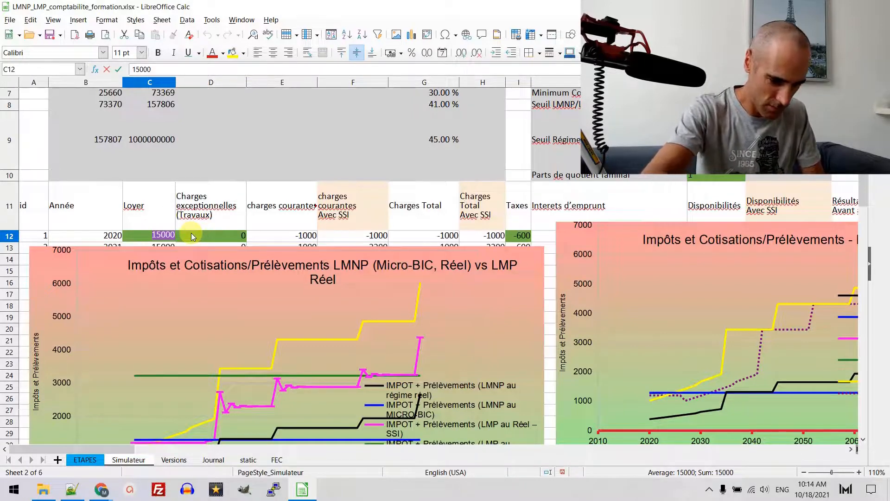
{"action": "type", "text": "=8"}
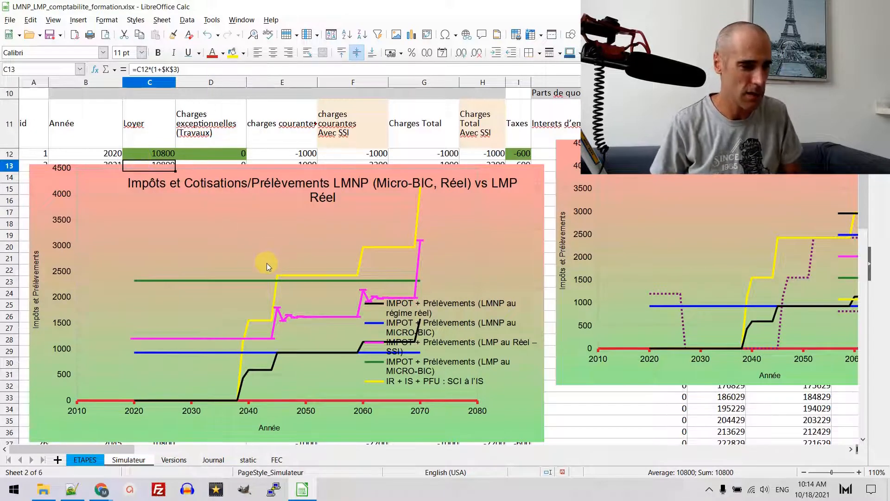
{"action": "mouse_move", "coordinate": [134, 406]}
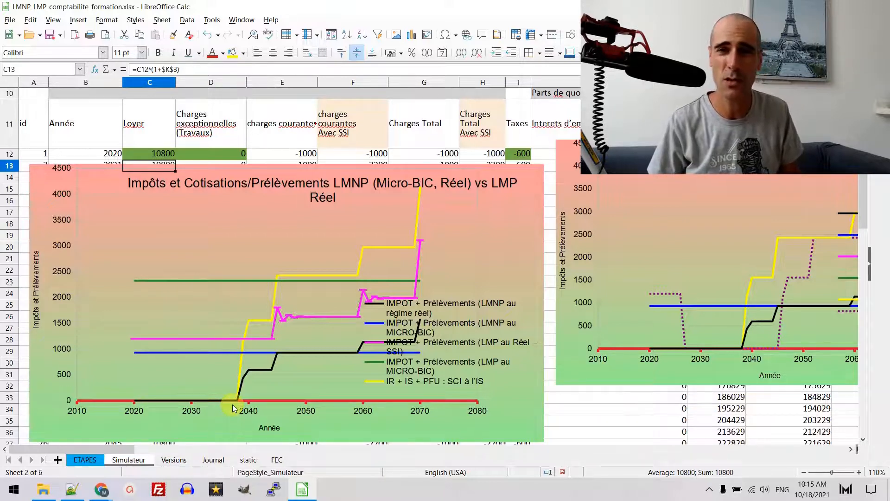
{"action": "mouse_move", "coordinate": [137, 358]}
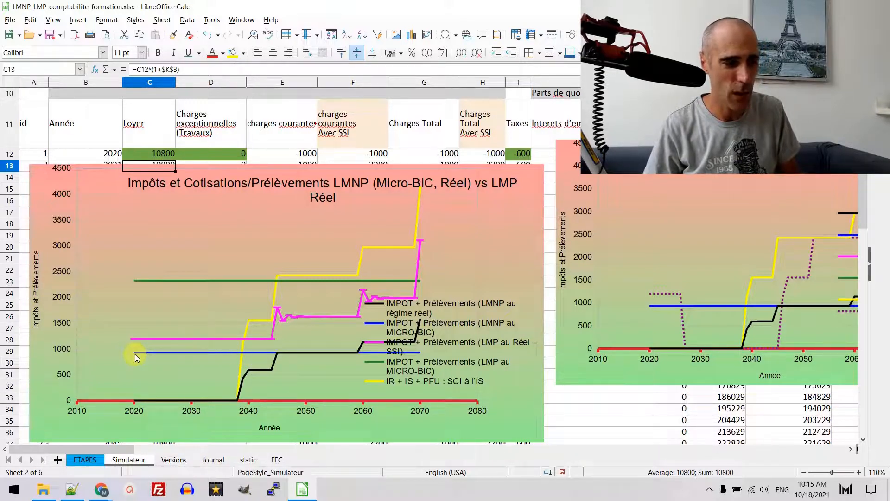
{"action": "mouse_move", "coordinate": [146, 356]}
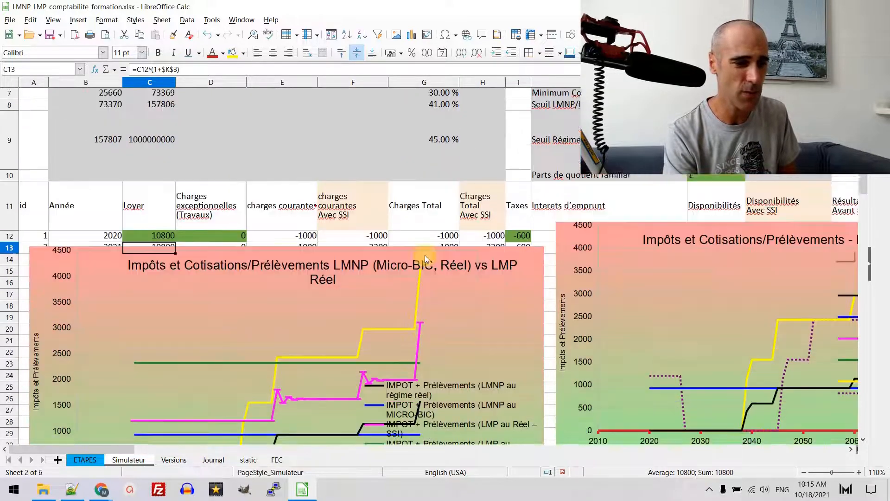
{"action": "scroll", "scroll_direction": "down", "scroll_amount": 3}
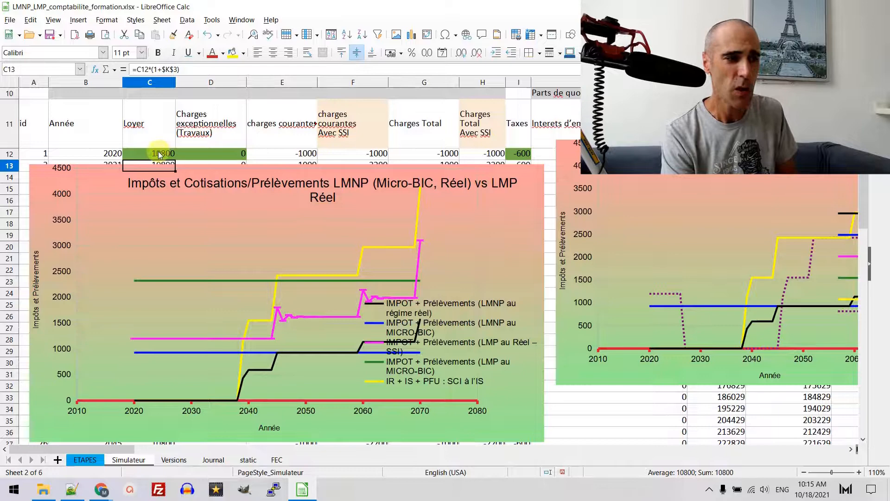
{"action": "left_click", "coordinate": [149, 154]}
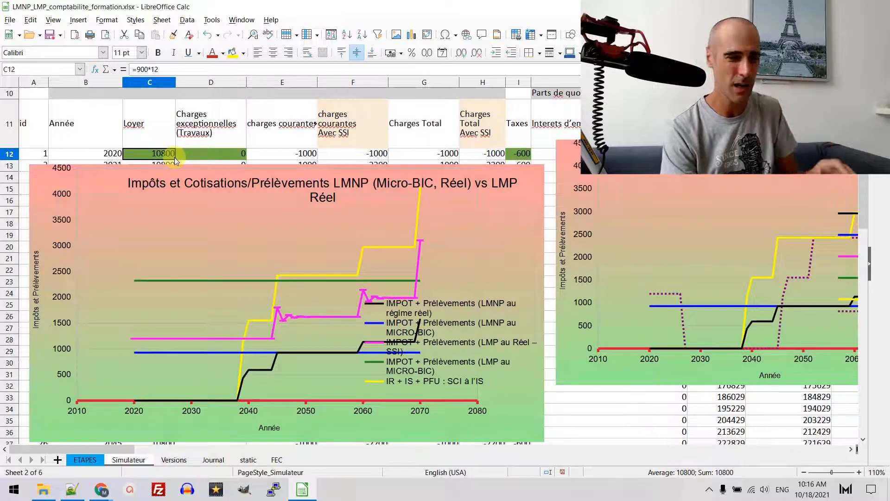
{"action": "scroll", "scroll_direction": "up", "scroll_amount": 3}
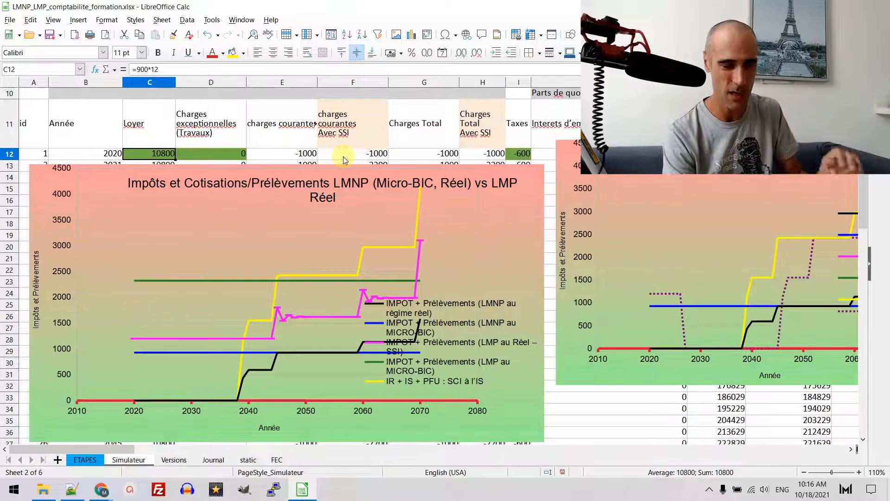
{"action": "mouse_move", "coordinate": [261, 154]}
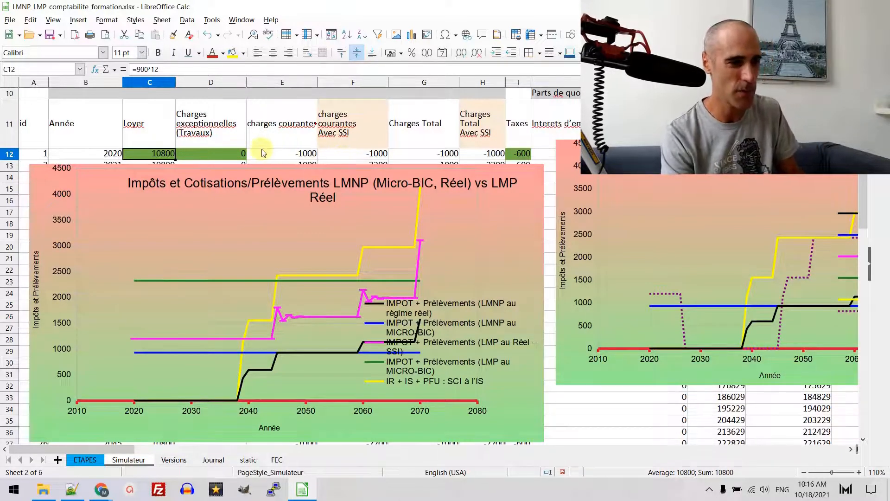
{"action": "scroll", "scroll_direction": "up", "scroll_amount": 3}
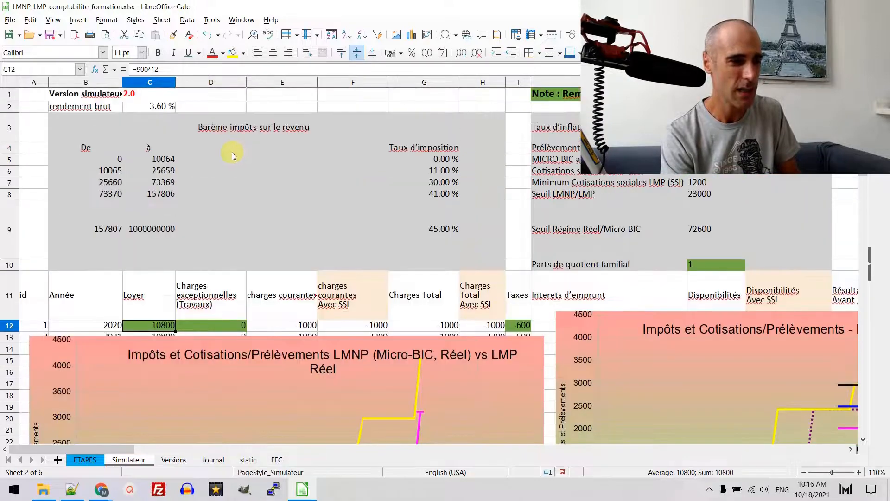
{"action": "scroll", "scroll_direction": "down", "scroll_amount": 3}
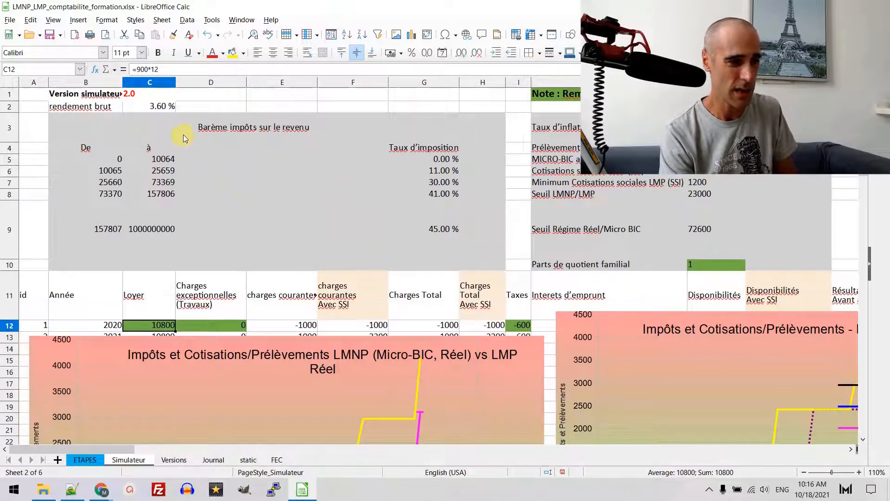
{"action": "left_click", "coordinate": [149, 106]}
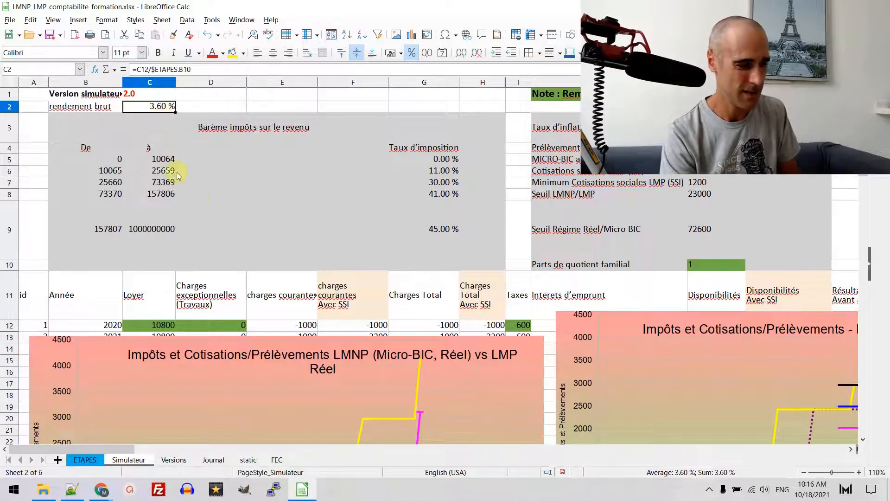
{"action": "scroll", "scroll_direction": "down", "scroll_amount": 3}
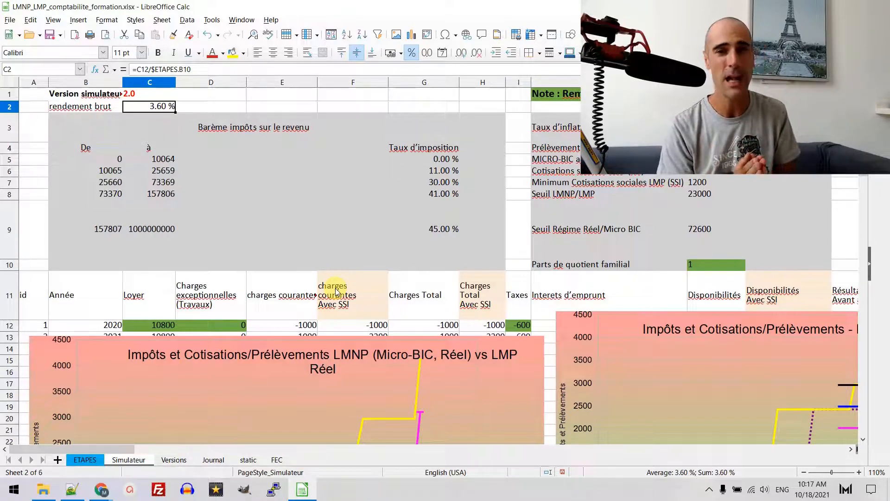
{"action": "scroll", "scroll_direction": "down", "scroll_amount": 3}
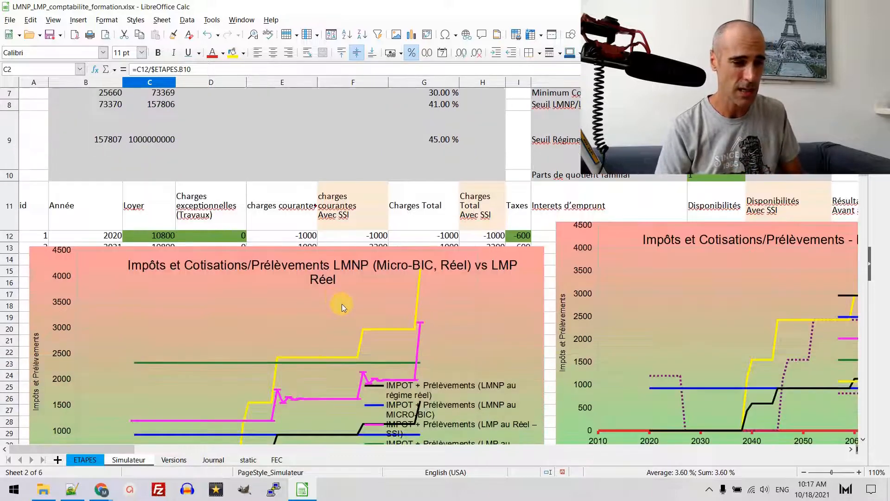
{"action": "scroll", "scroll_direction": "down", "scroll_amount": 3}
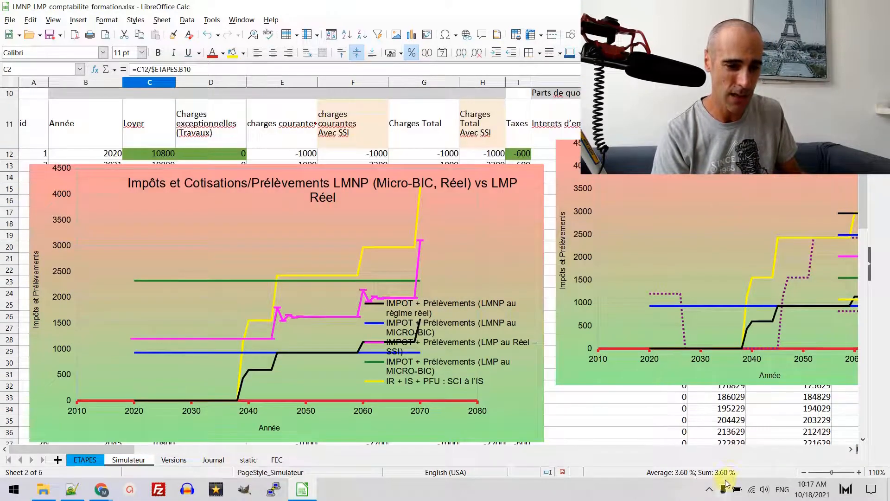
{"action": "left_click", "coordinate": [749, 396]}
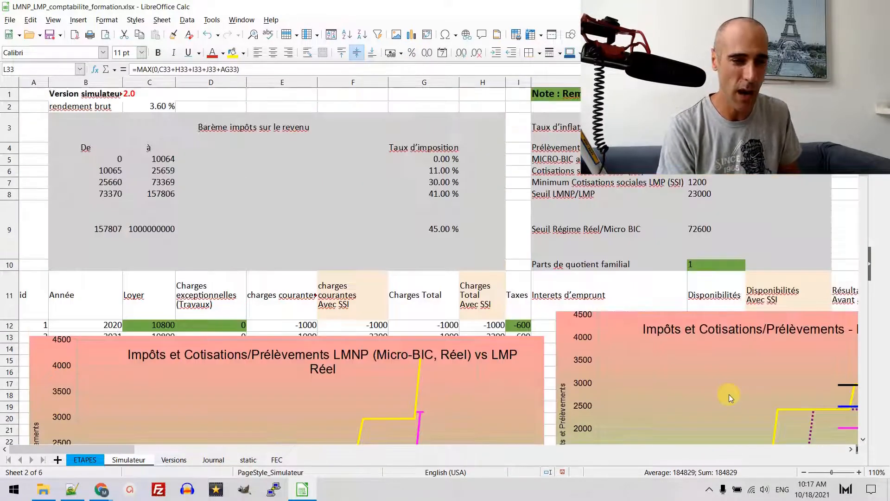
{"action": "scroll", "scroll_direction": "down", "scroll_amount": 3}
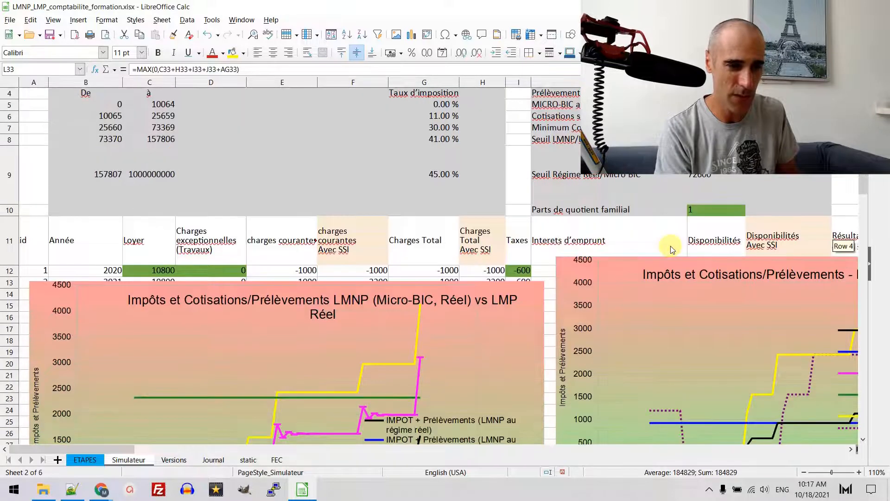
{"action": "mouse_move", "coordinate": [655, 177]}
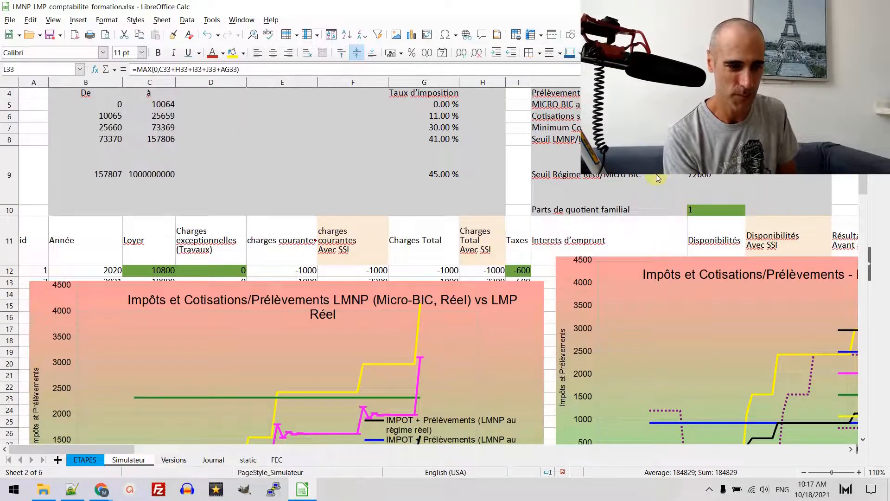
{"action": "left_click", "coordinate": [715, 174]}
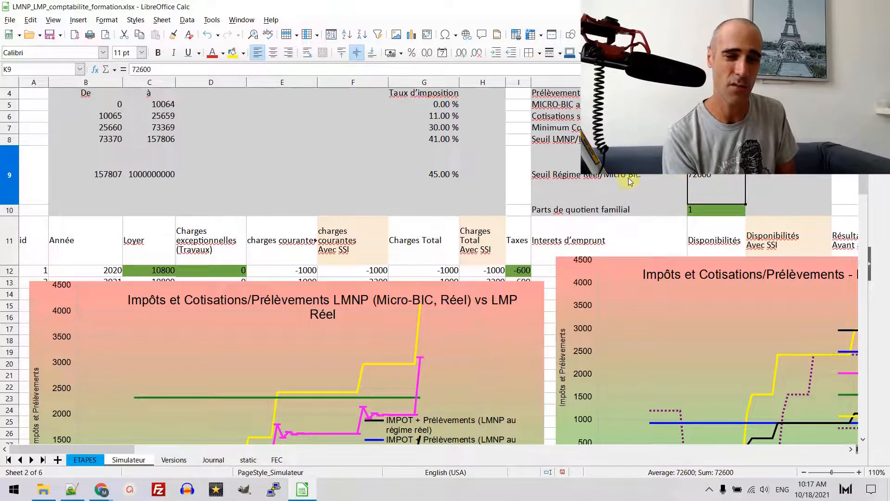
{"action": "scroll", "scroll_direction": "down", "scroll_amount": 3}
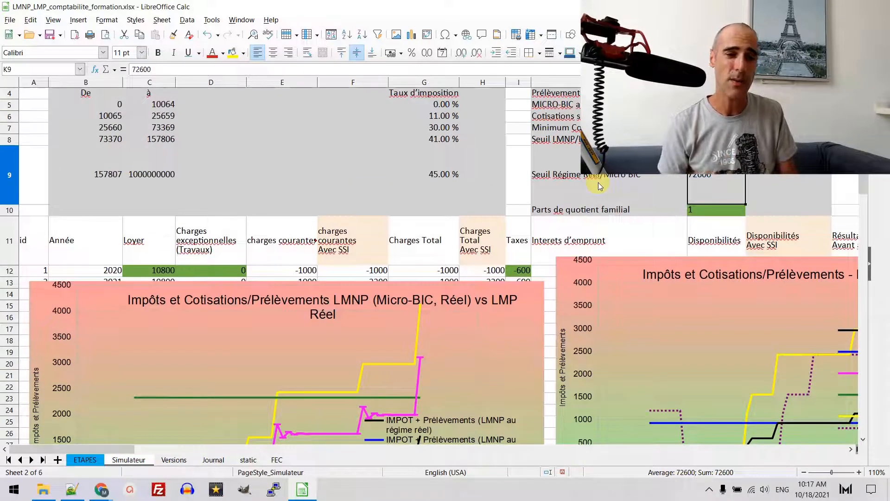
{"action": "scroll", "scroll_direction": "down", "scroll_amount": 3}
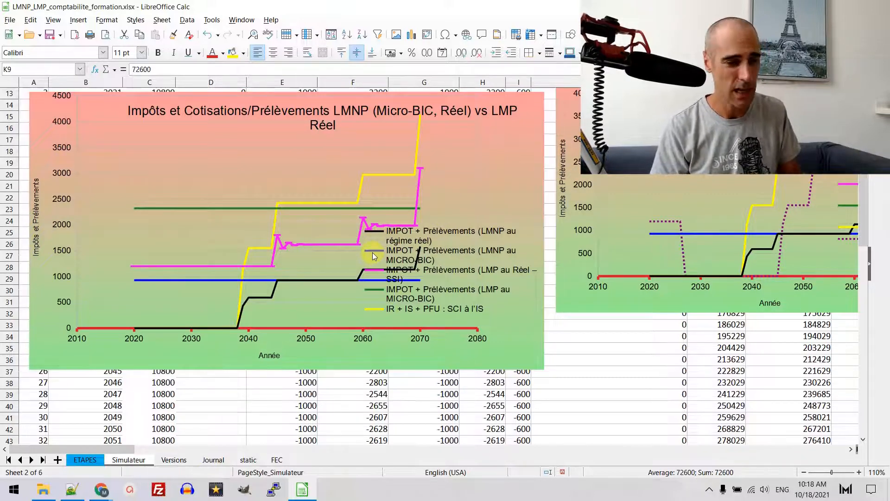
{"action": "mouse_move", "coordinate": [334, 248]}
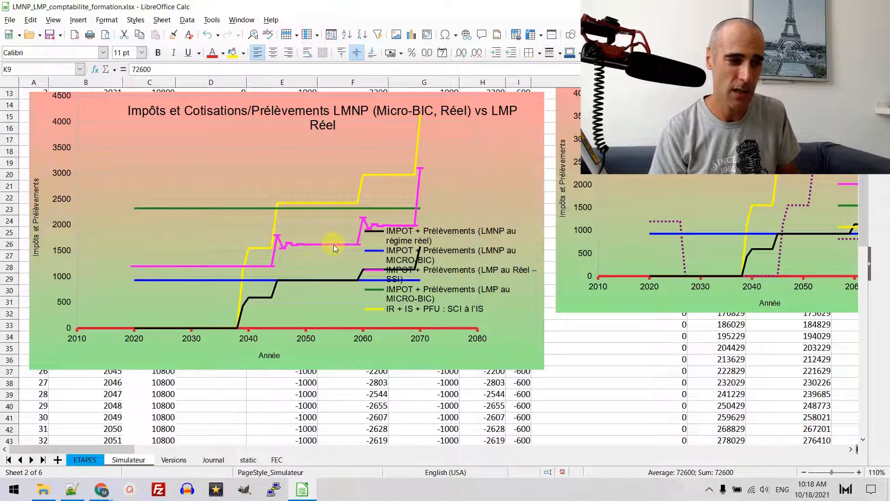
{"action": "mouse_move", "coordinate": [428, 177]}
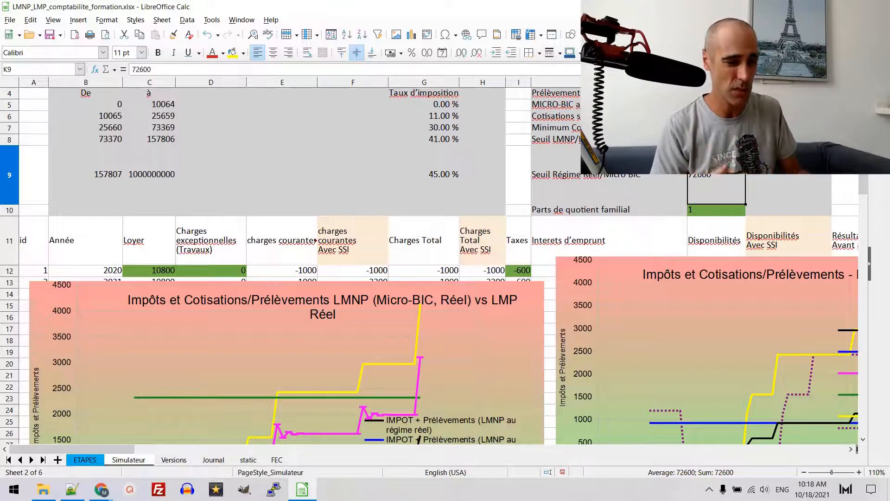
{"action": "scroll", "scroll_direction": "down", "scroll_amount": 3}
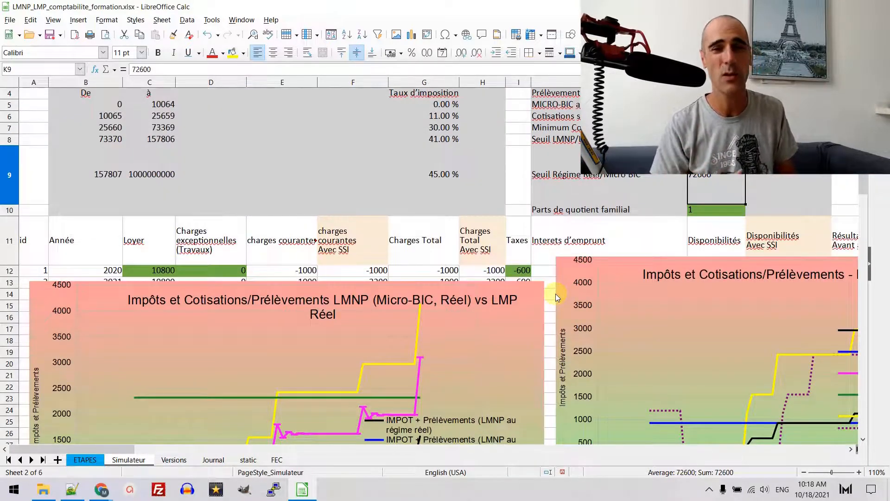
{"action": "mouse_move", "coordinate": [562, 295]}
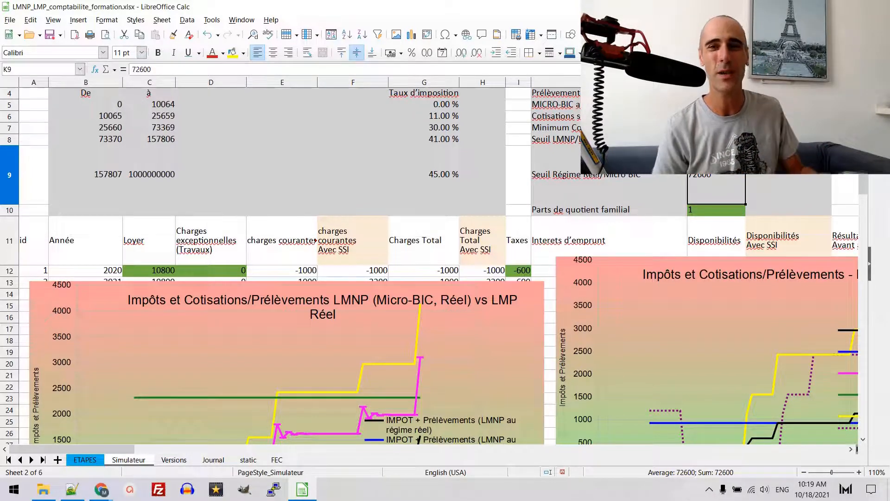
{"action": "scroll", "scroll_direction": "down", "scroll_amount": 3}
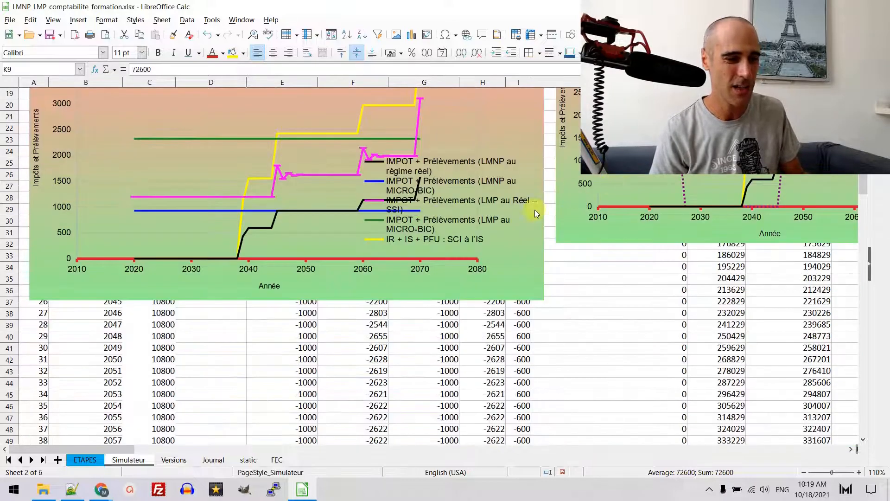
{"action": "mouse_move", "coordinate": [279, 222]}
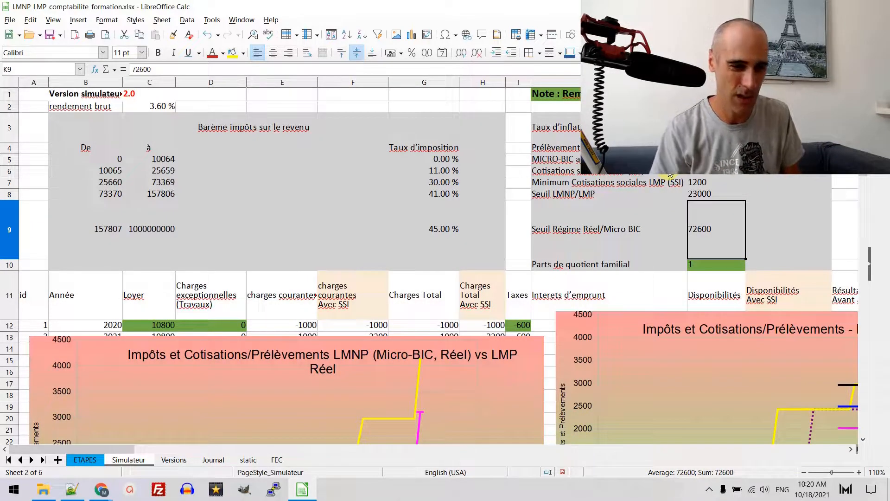
{"action": "scroll", "scroll_direction": "down", "scroll_amount": 3}
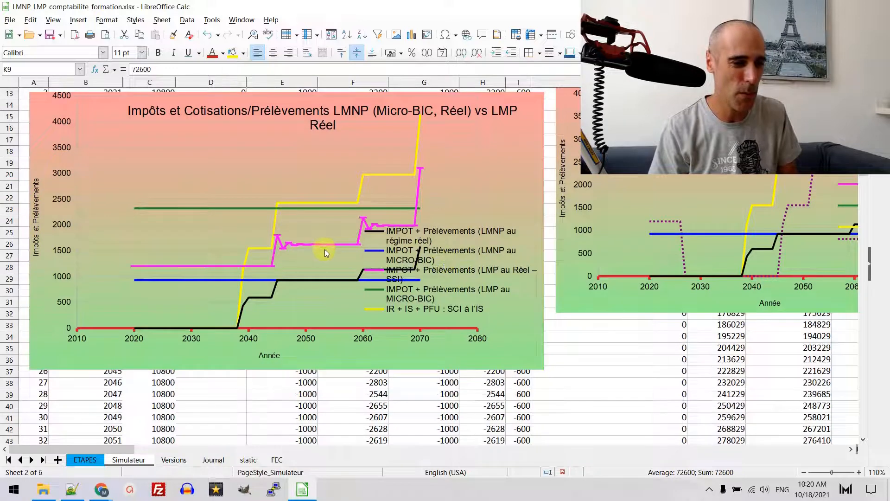
{"action": "mouse_move", "coordinate": [340, 254]}
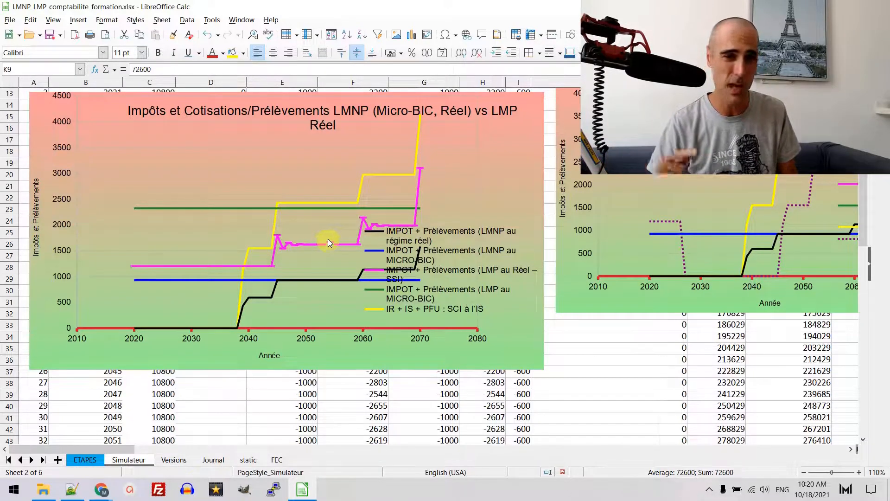
{"action": "mouse_move", "coordinate": [270, 218]}
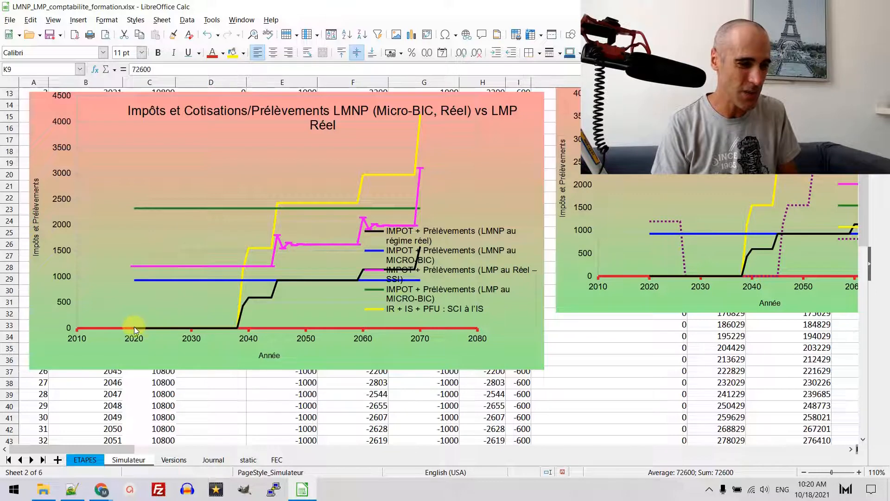
{"action": "mouse_move", "coordinate": [241, 327]}
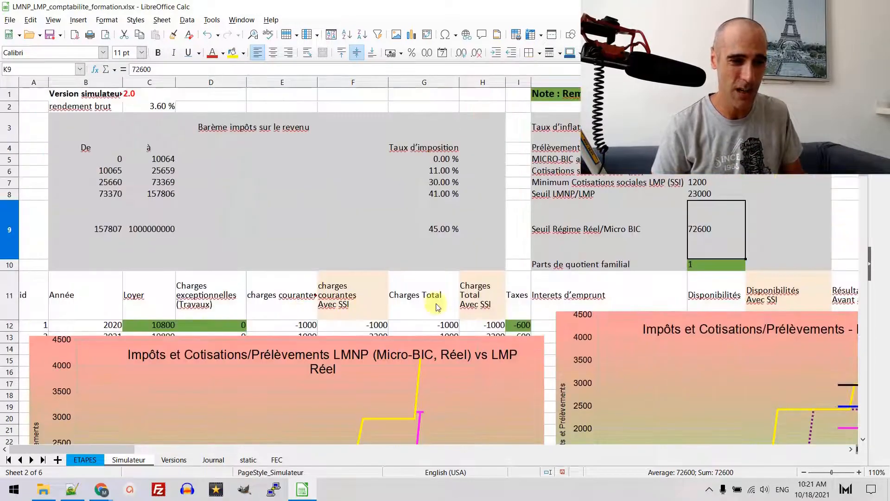
{"action": "scroll", "scroll_direction": "down", "scroll_amount": 3}
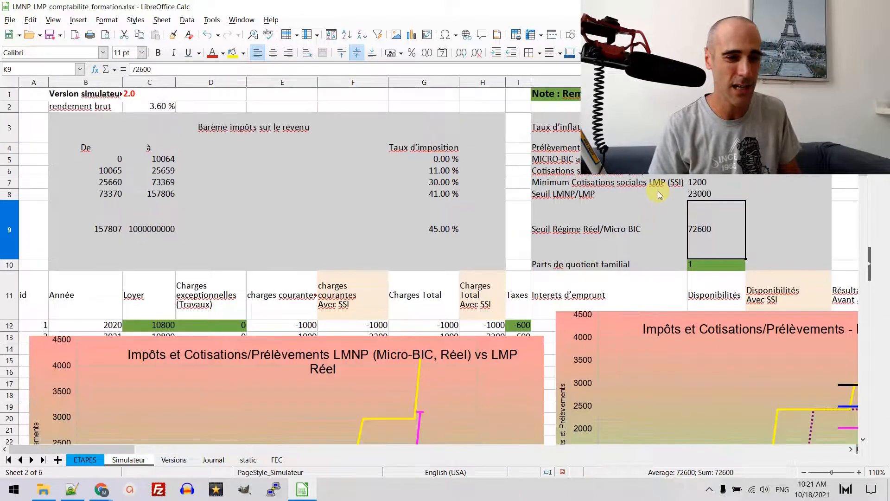
{"action": "scroll", "scroll_direction": "down", "scroll_amount": 3}
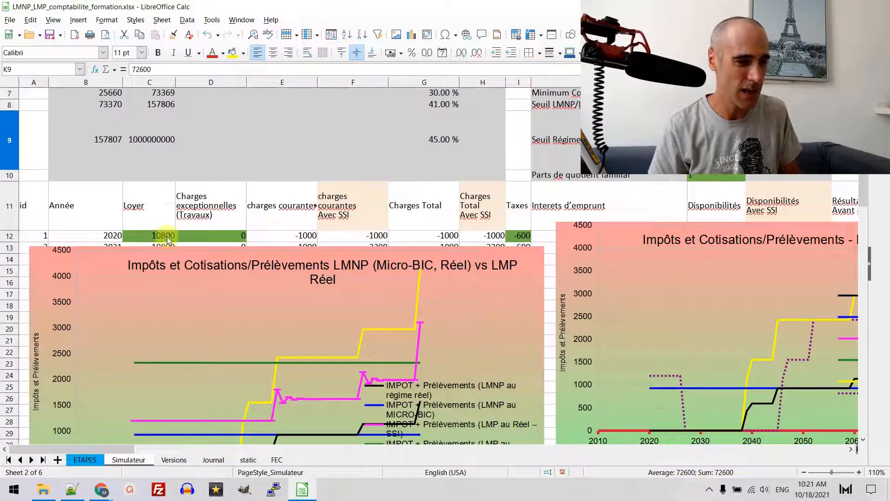
{"action": "left_click", "coordinate": [150, 235]}
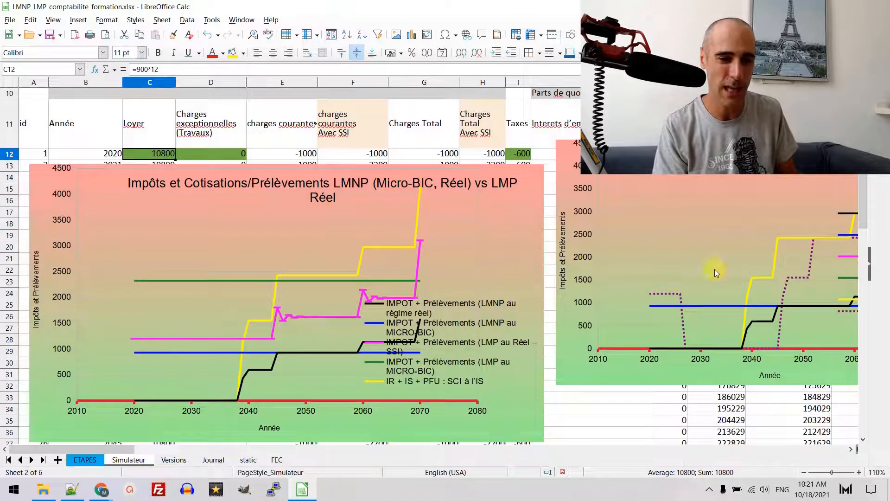
{"action": "mouse_move", "coordinate": [675, 423]}
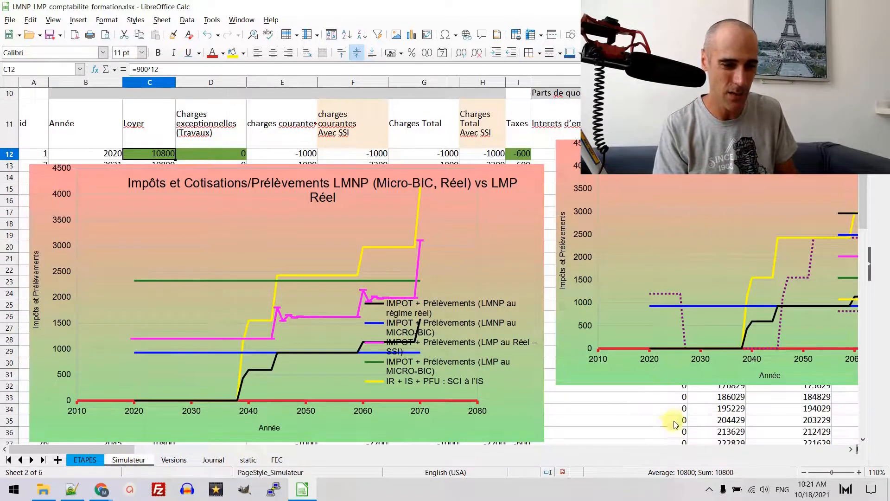
{"action": "mouse_move", "coordinate": [462, 268]}
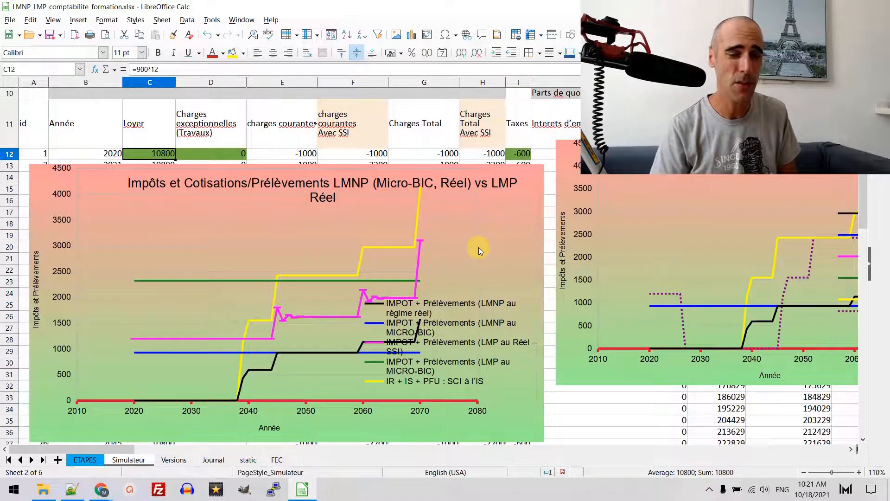
{"action": "scroll", "scroll_direction": "up", "scroll_amount": 3}
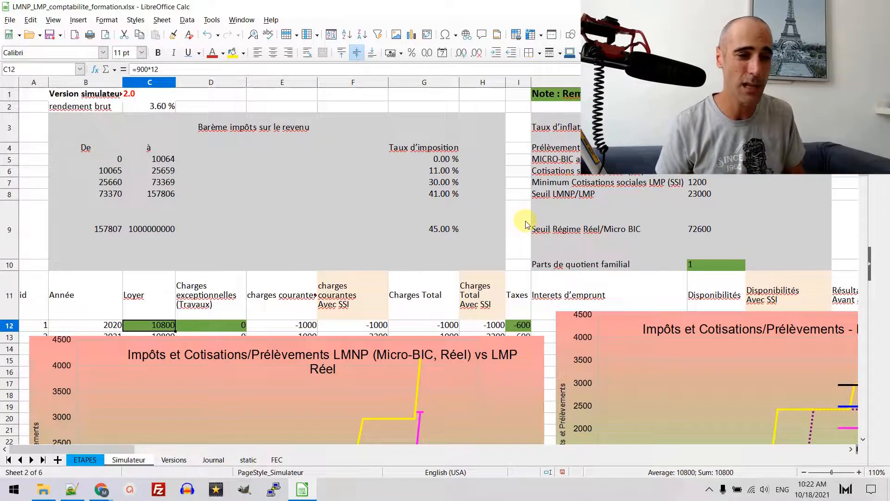
{"action": "mouse_move", "coordinate": [539, 207]}
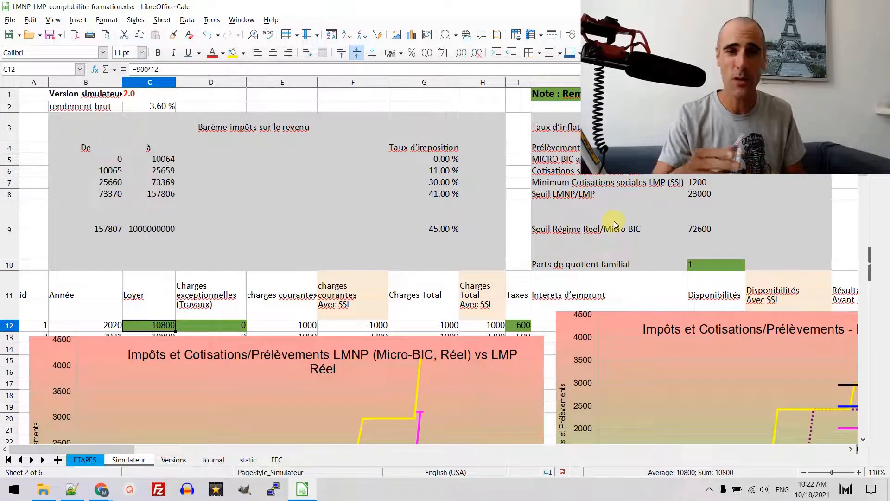
{"action": "mouse_move", "coordinate": [665, 248]}
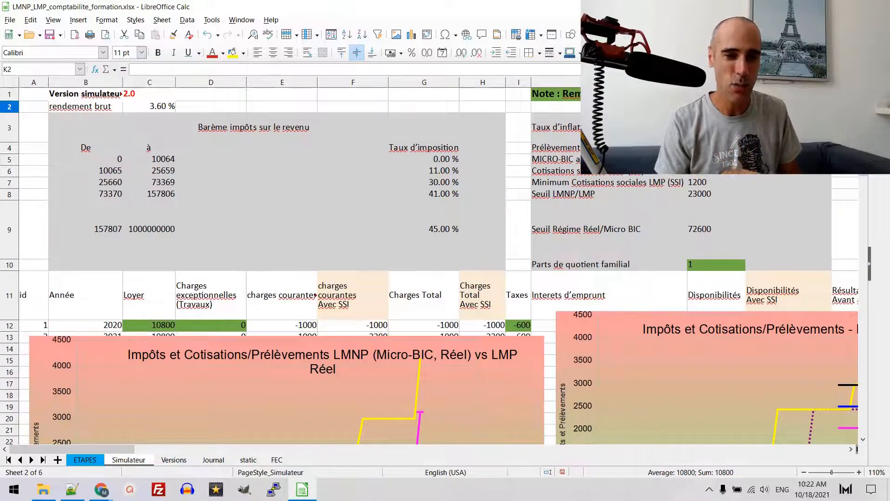
Set the dividend distribution rate in W2 to 0%.
{"action": "scroll", "scroll_direction": "right", "scroll_amount": 3}
{"action": "type", "text": "0"}
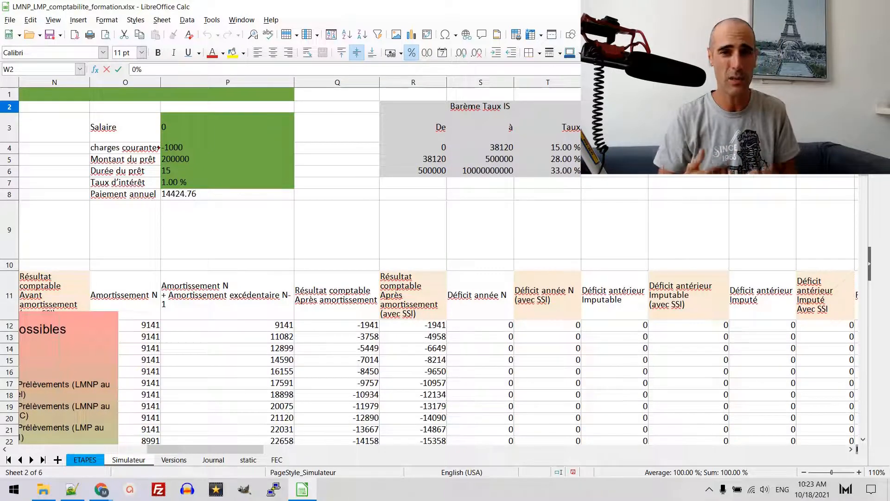
{"action": "left_click", "coordinate": [546, 230]}
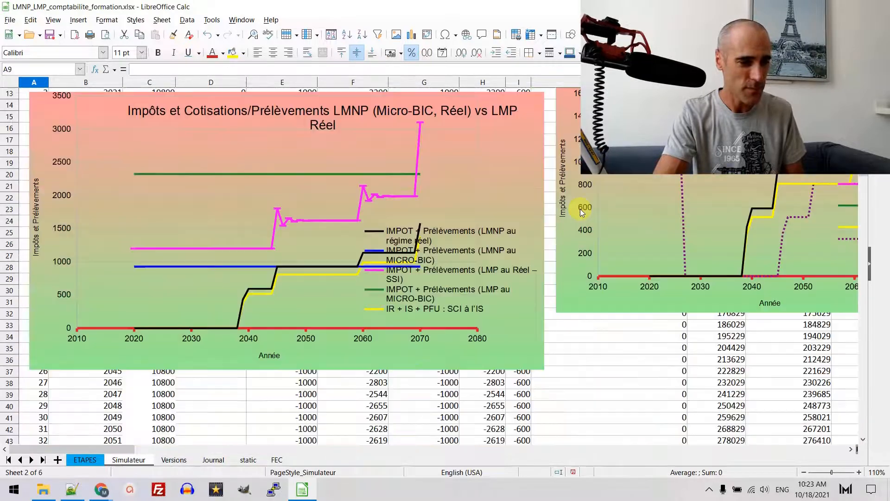
{"action": "scroll", "scroll_direction": "down", "scroll_amount": 3}
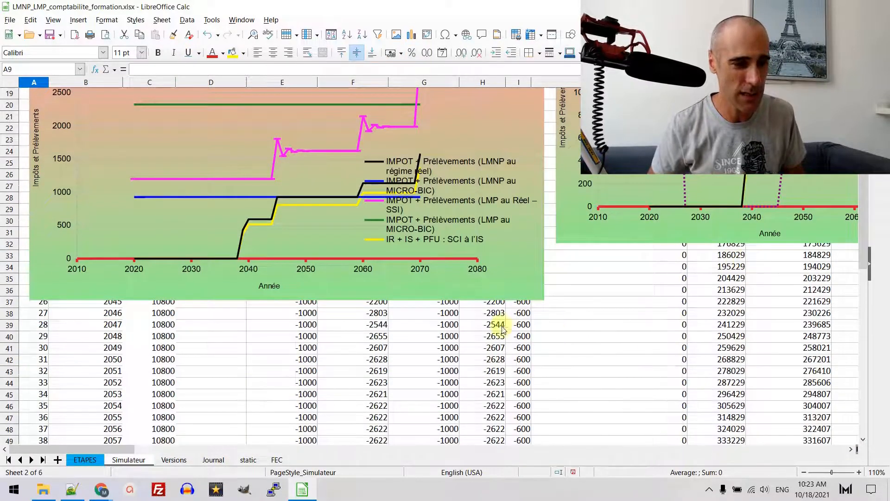
{"action": "mouse_move", "coordinate": [293, 252]}
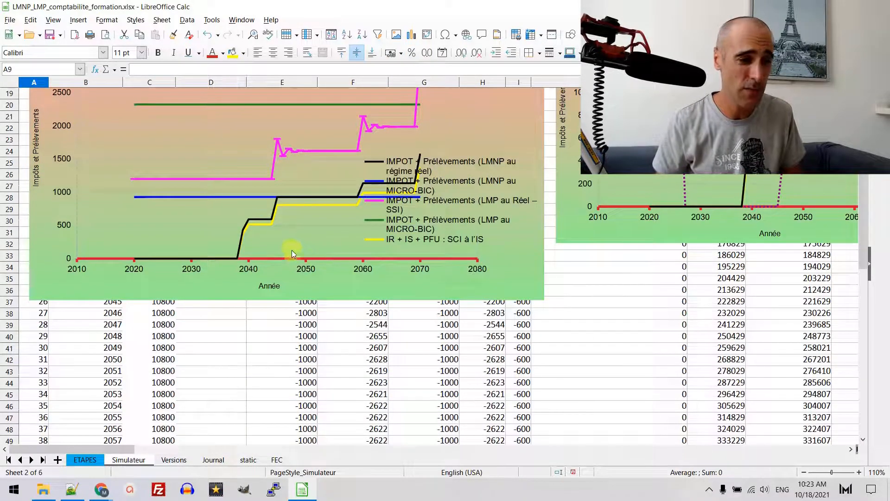
{"action": "mouse_move", "coordinate": [273, 207]}
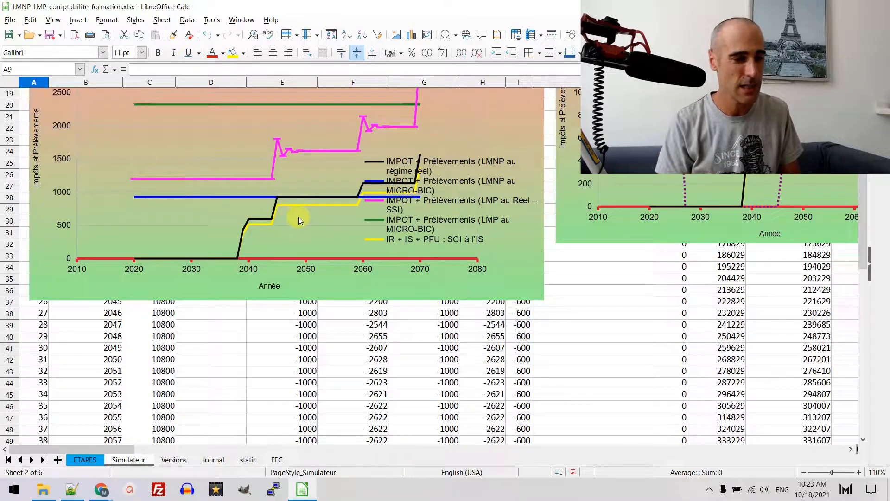
{"action": "mouse_move", "coordinate": [326, 200]}
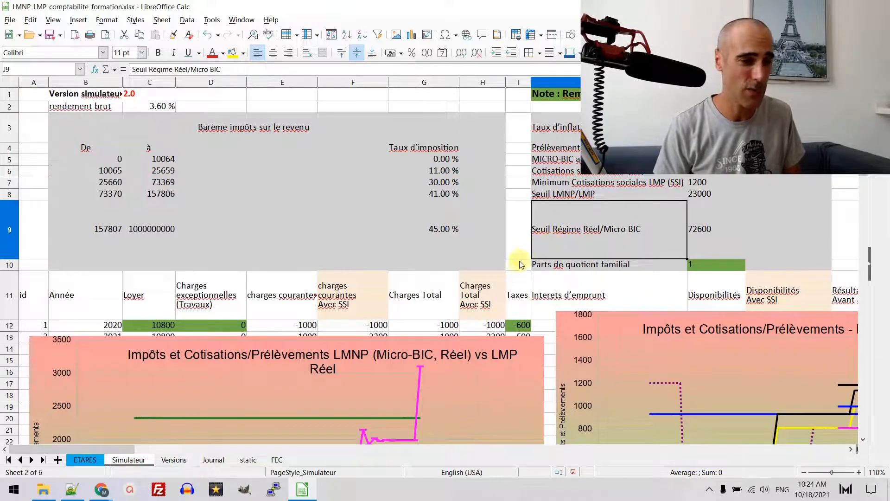
Scroll right to the Barème Taux IS table with 15%, 28% and 33% brackets.
{"action": "left_click", "coordinate": [716, 229]}
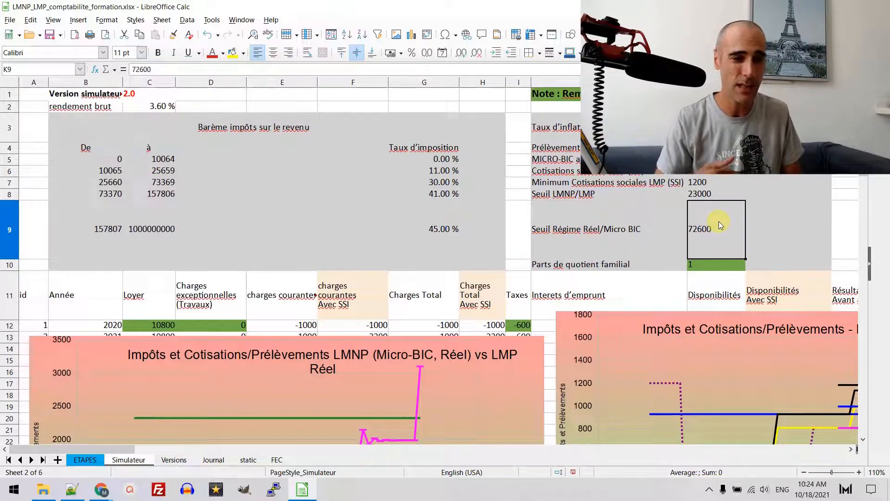
{"action": "scroll", "scroll_direction": "right", "scroll_amount": 3}
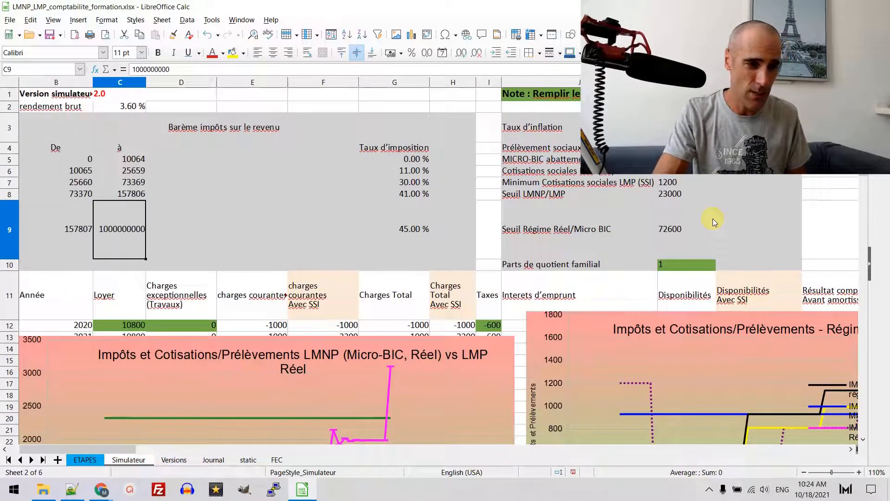
{"action": "scroll", "scroll_direction": "right", "scroll_amount": 3}
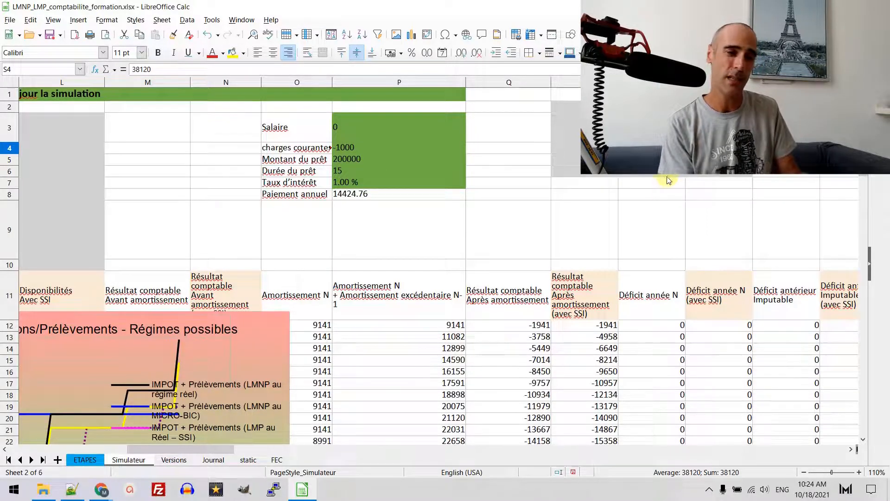
{"action": "left_click", "coordinate": [650, 182]}
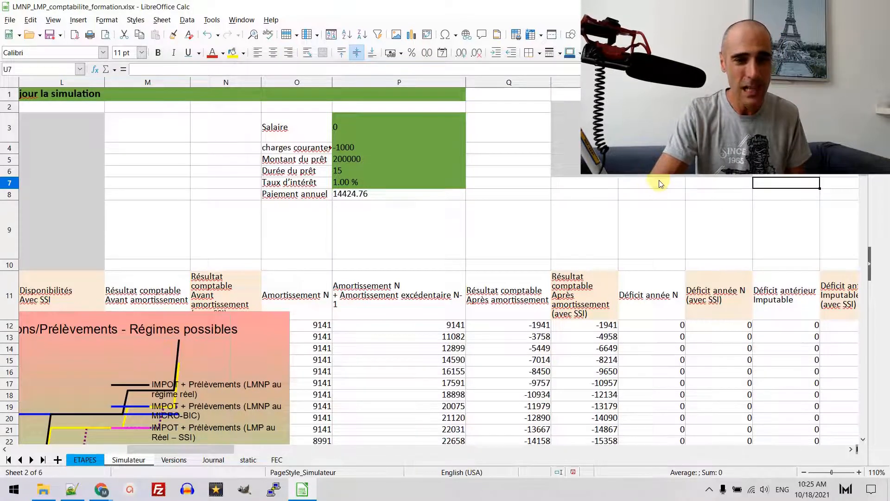
{"action": "scroll", "scroll_direction": "right", "scroll_amount": 3}
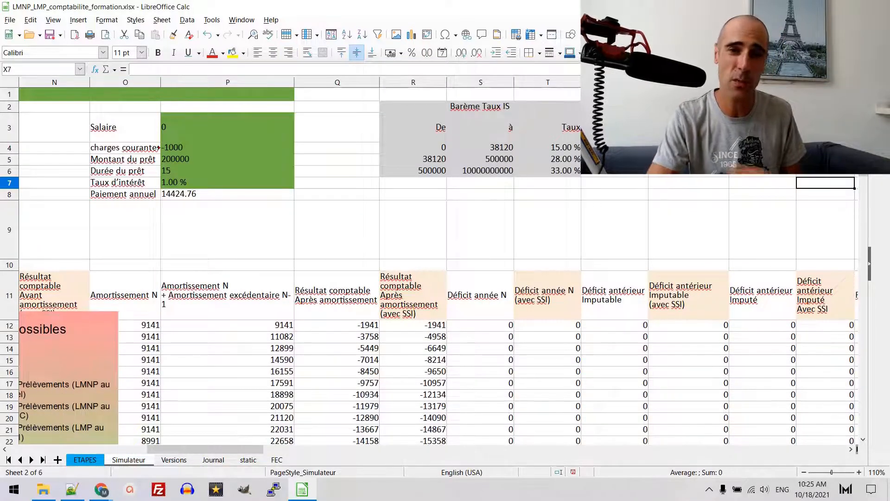